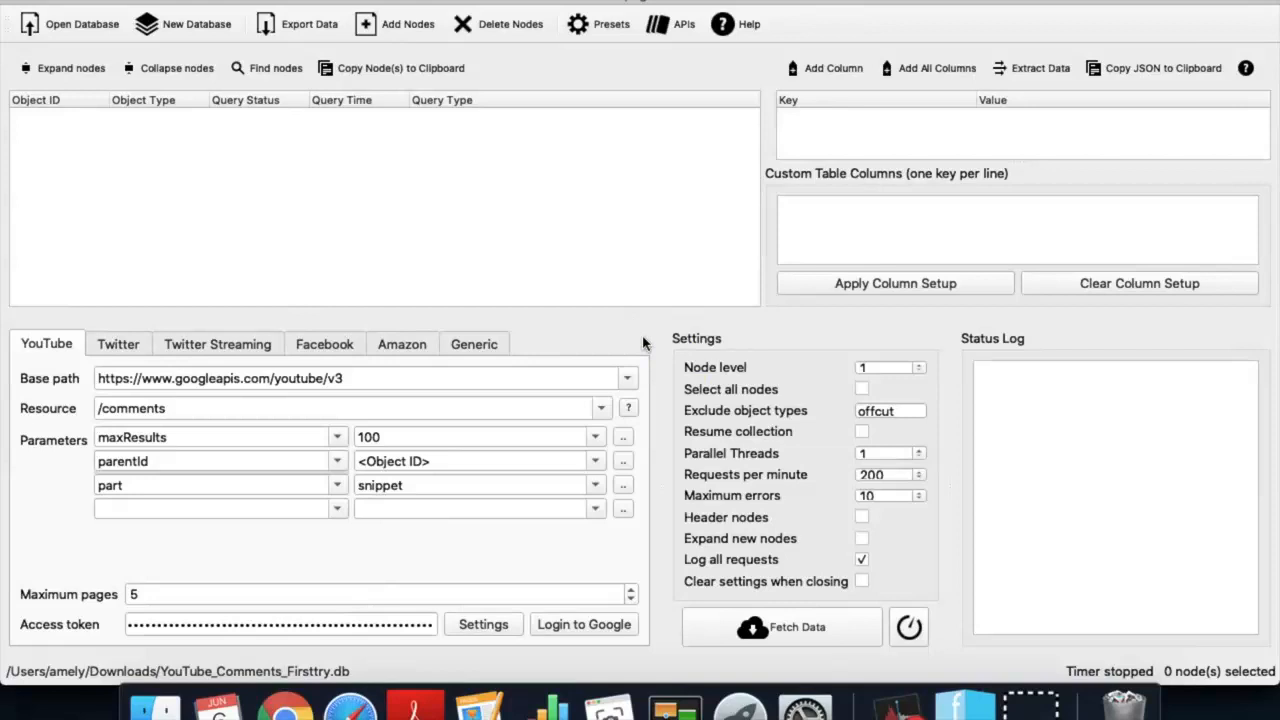
Go from the Facepager wiki to the YouTube Data API CommentThreads list reference.
{"action": "left_click", "coordinate": [1100, 495]}
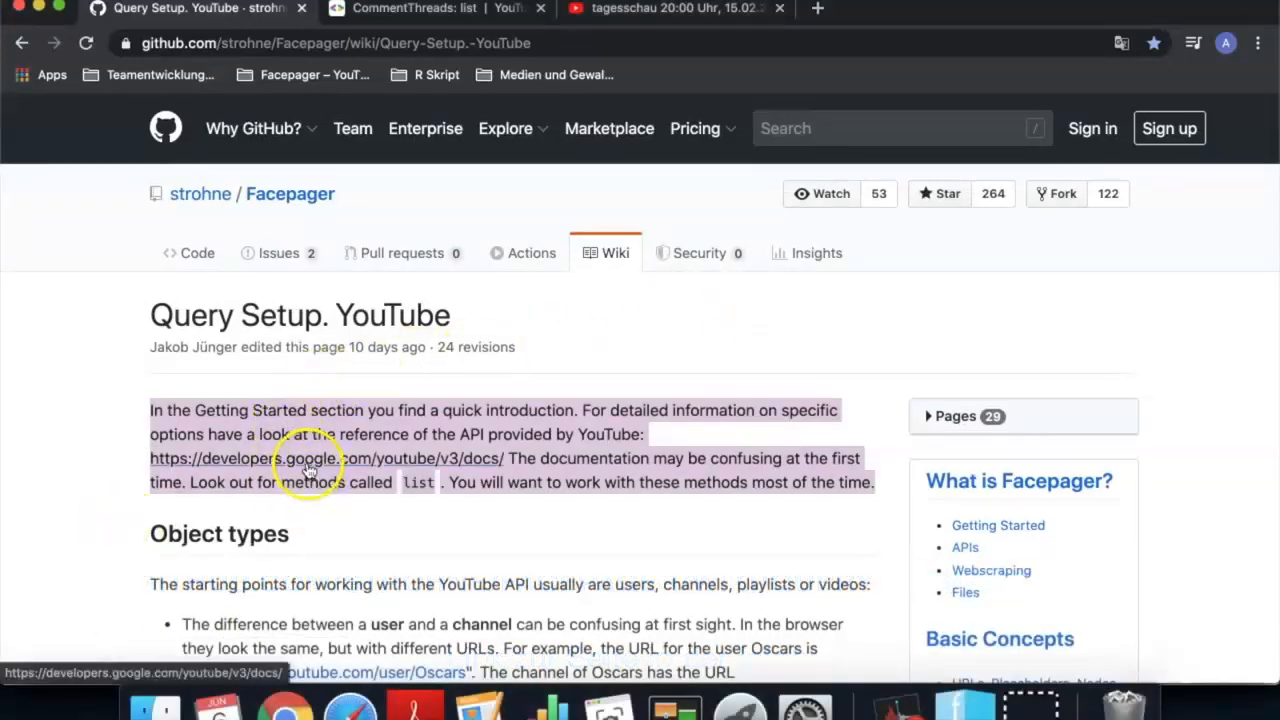
{"action": "left_click", "coordinate": [430, 8]}
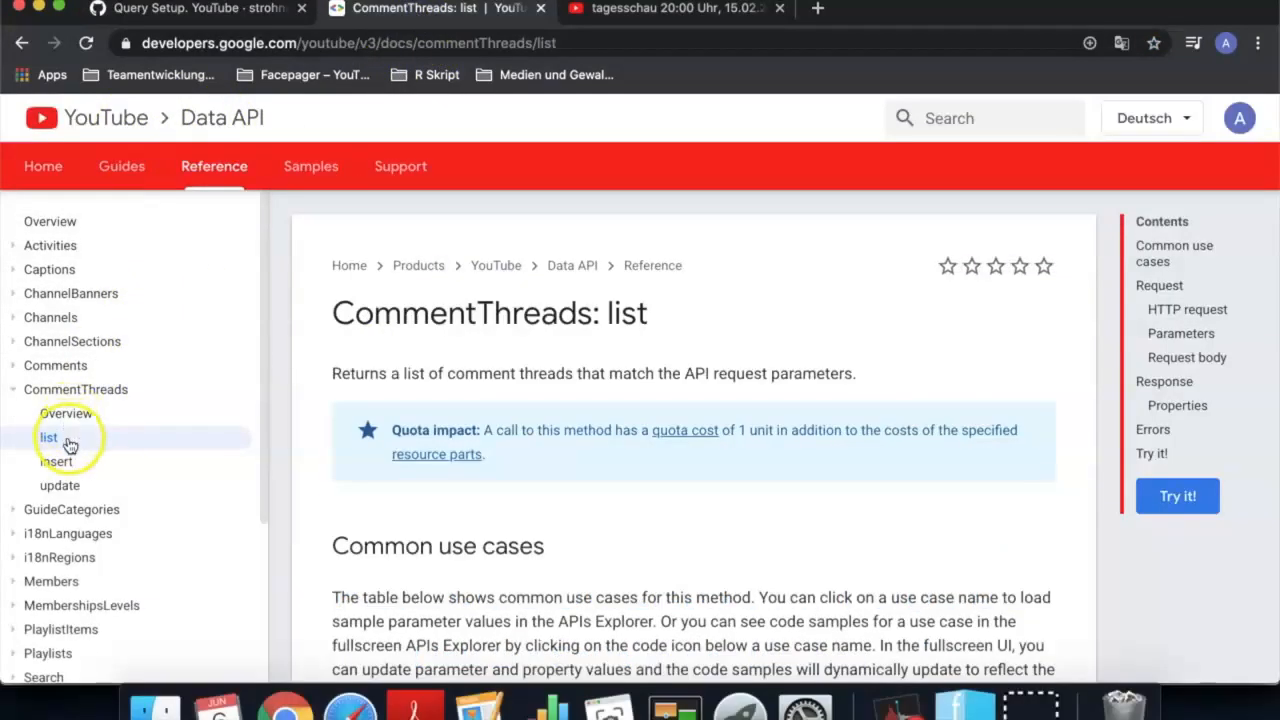
{"action": "scroll", "scroll_direction": "down", "scroll_amount": 3}
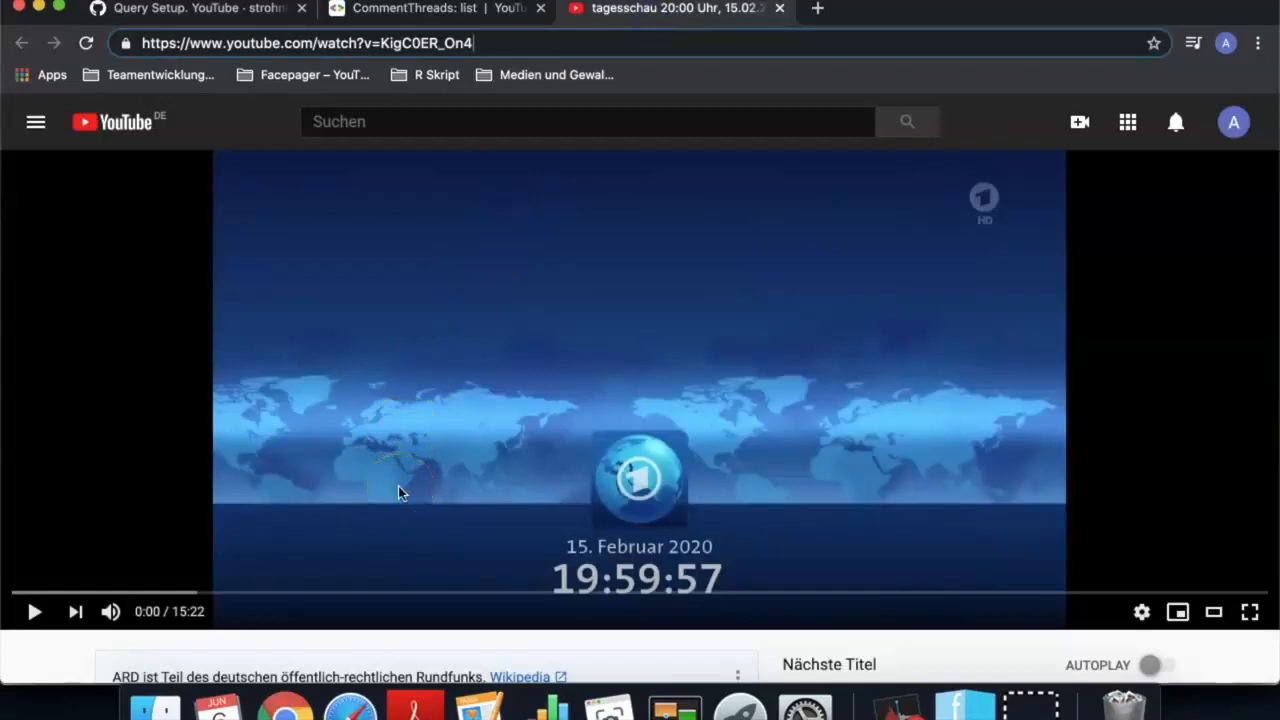
Browse the tagesschau video's comments, then copy video ID KigC0ER_On4 from the address bar.
{"action": "scroll", "scroll_direction": "down", "scroll_amount": 3}
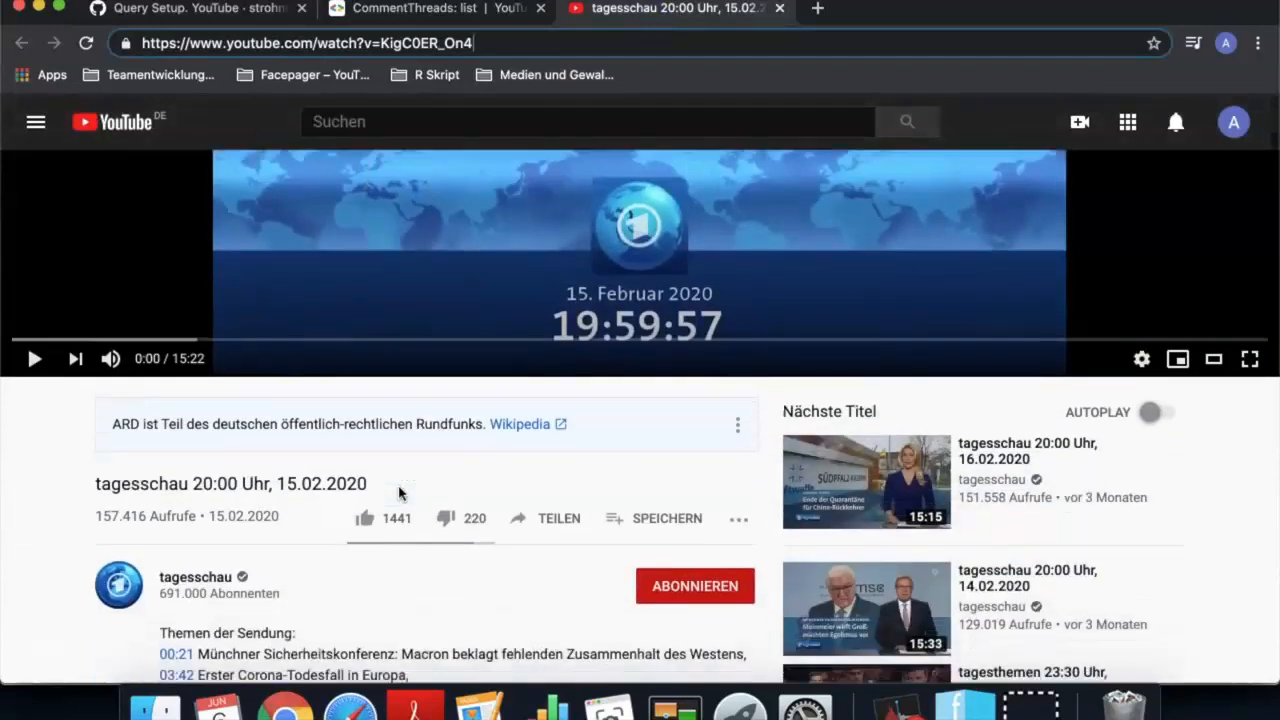
{"action": "scroll", "scroll_direction": "down", "scroll_amount": 3}
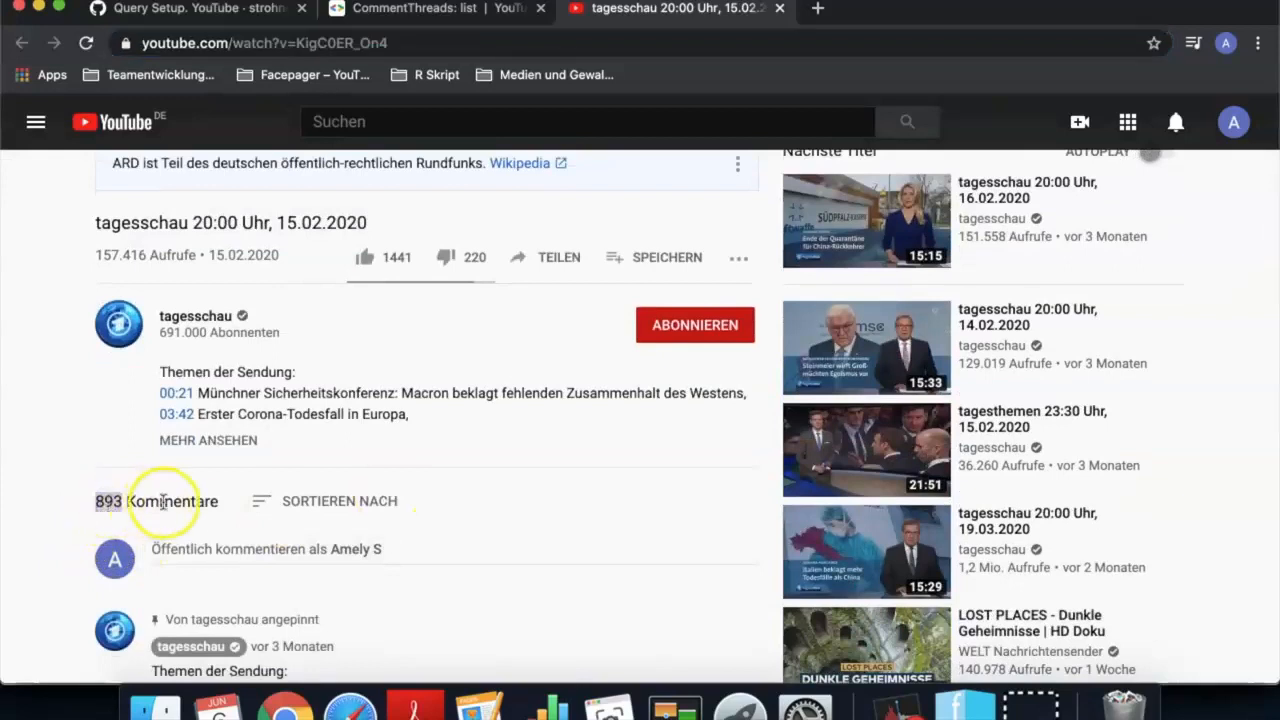
{"action": "scroll", "scroll_direction": "down", "scroll_amount": 3}
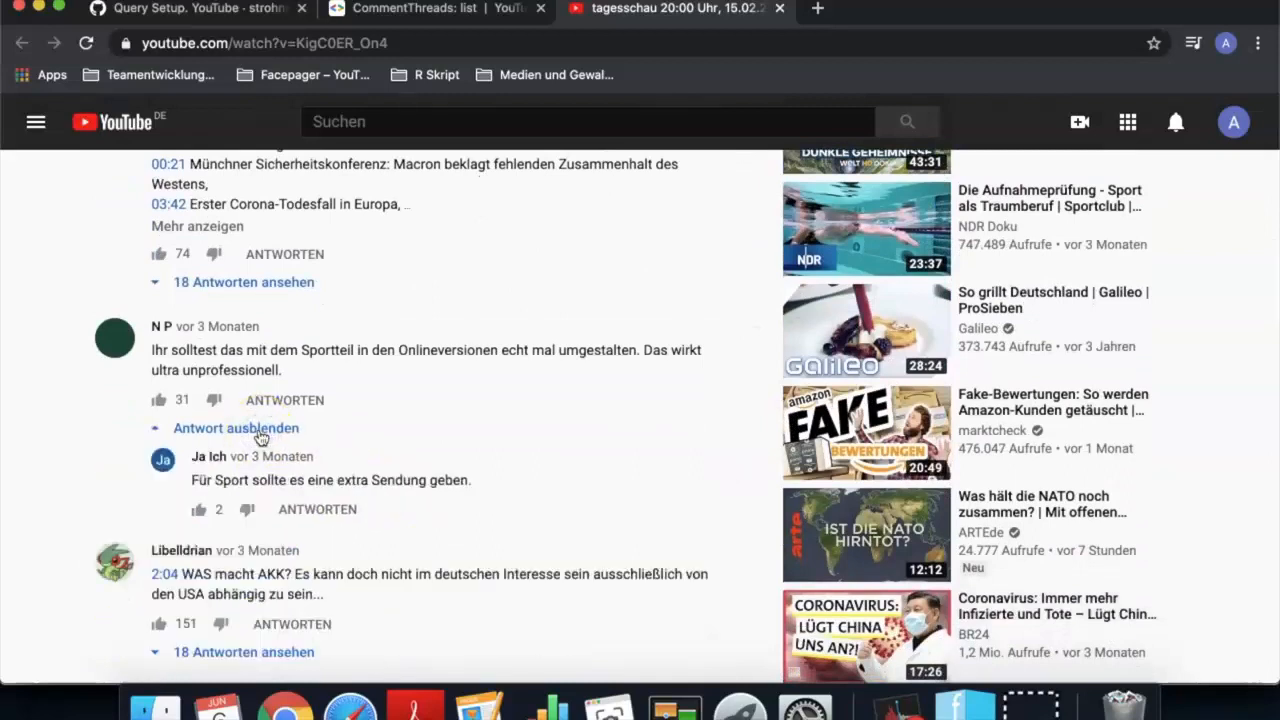
{"action": "scroll", "scroll_direction": "up", "scroll_amount": 3}
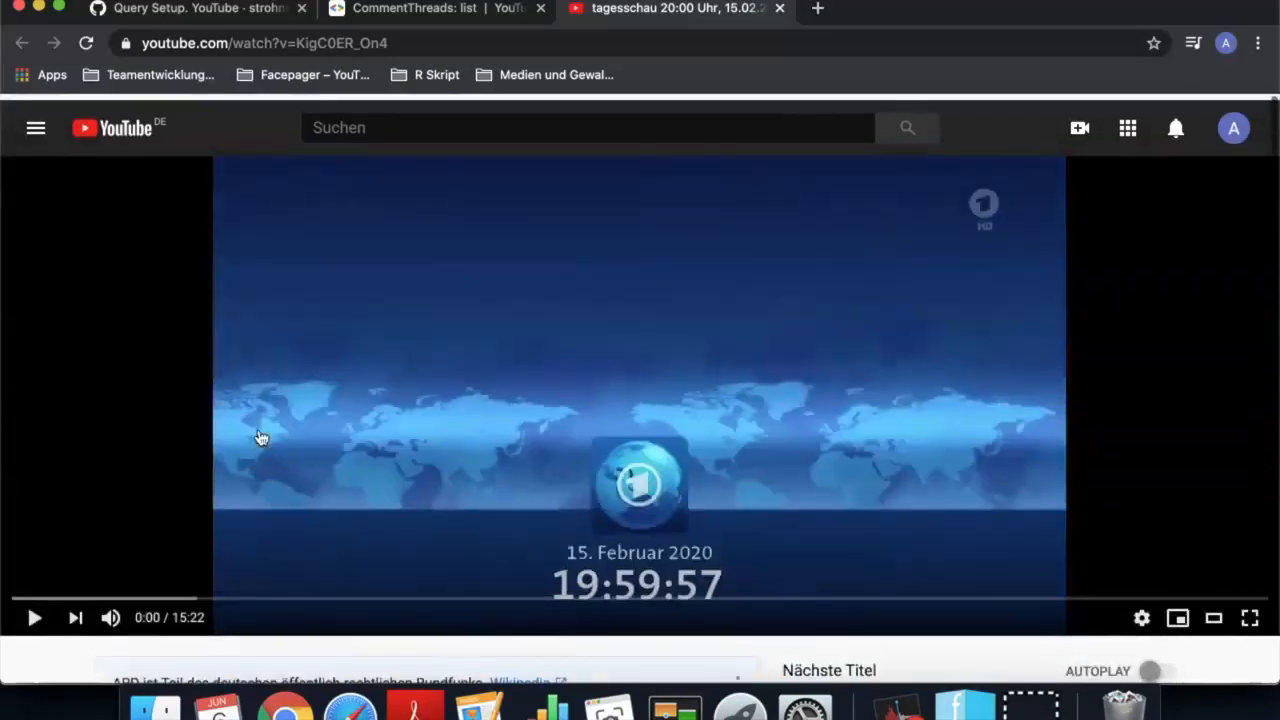
{"action": "left_click", "coordinate": [264, 43]}
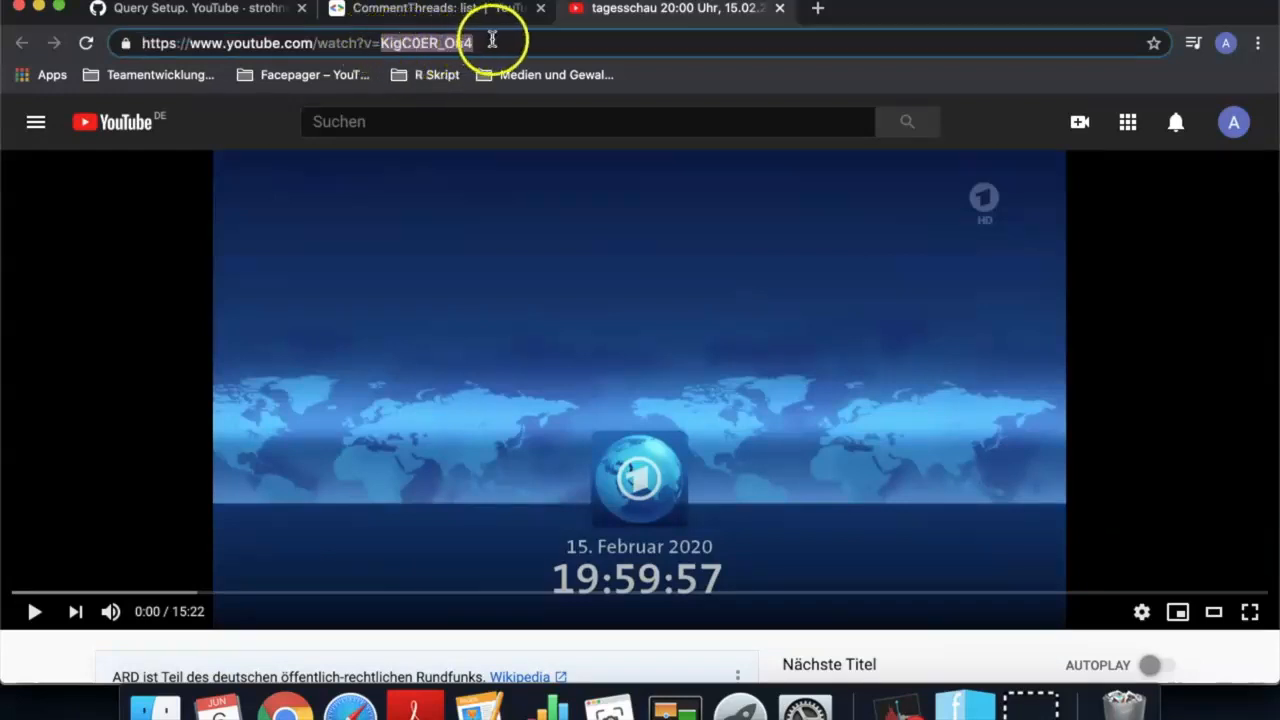
{"action": "right_click", "coordinate": [490, 43]}
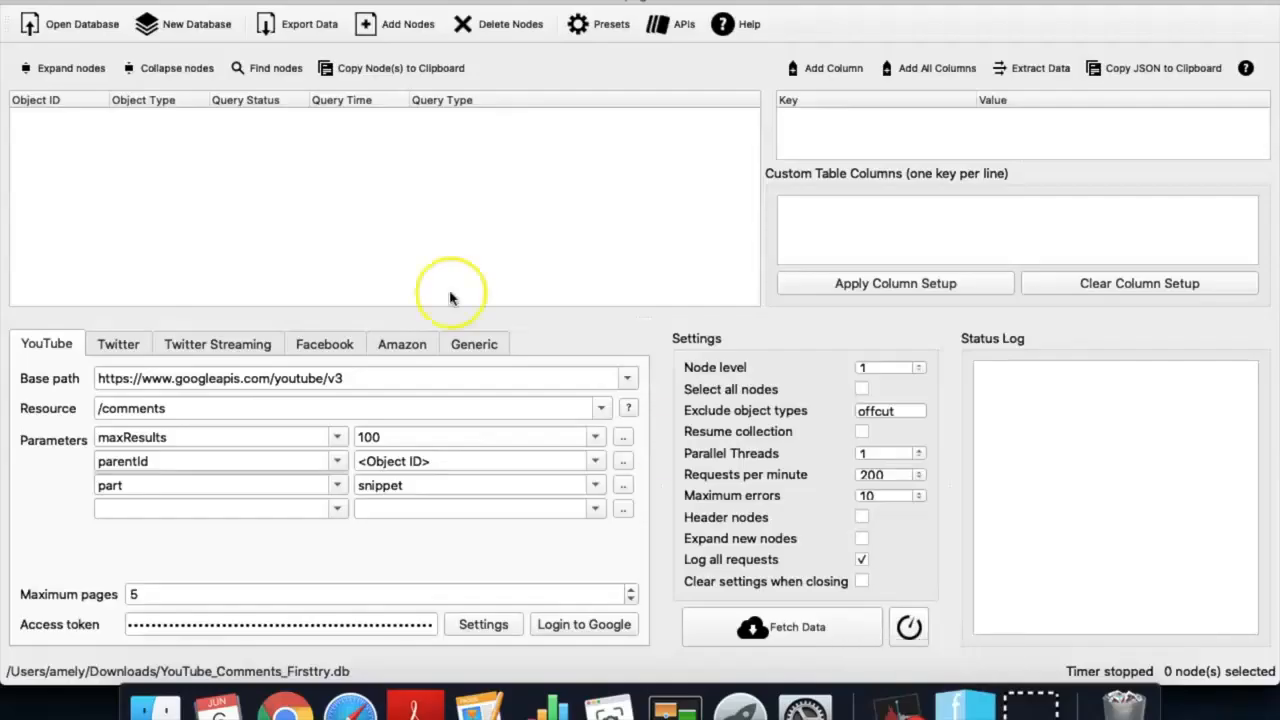
Add KigC0ER_On4 to Facepager as a new seed node.
{"action": "left_click", "coordinate": [407, 23]}
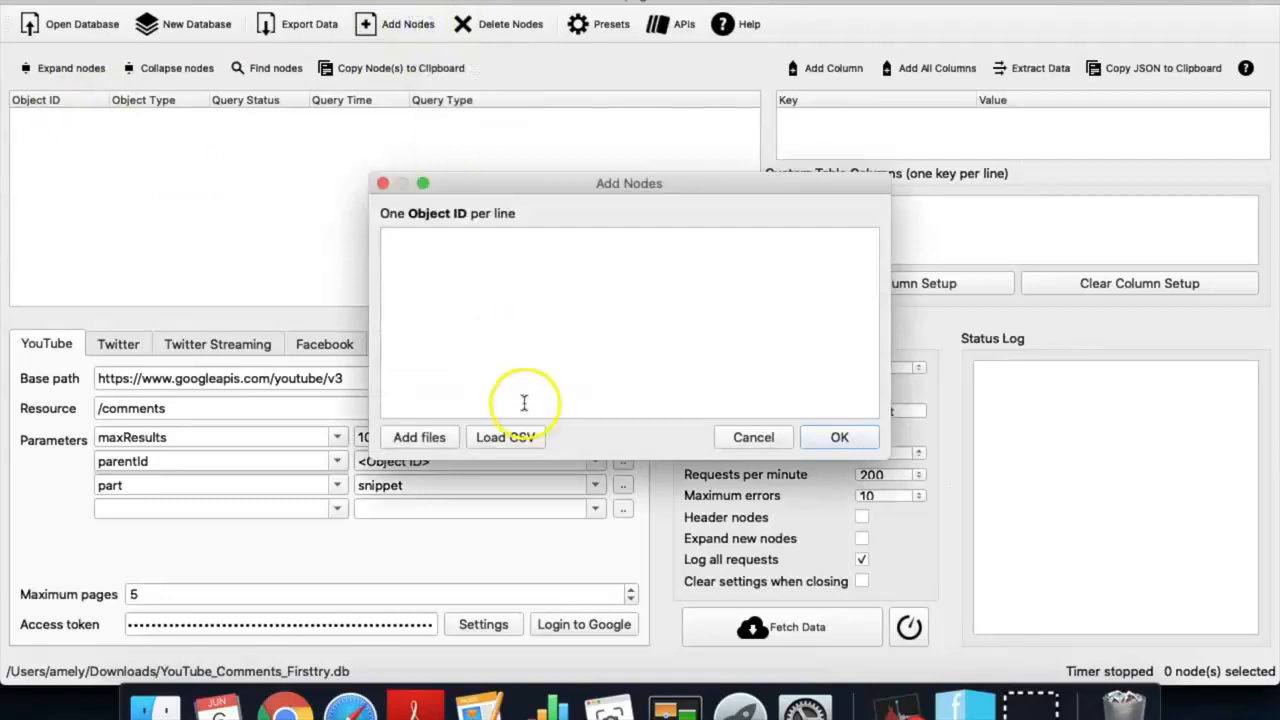
{"action": "type", "text": "KigC0ER_On4"}
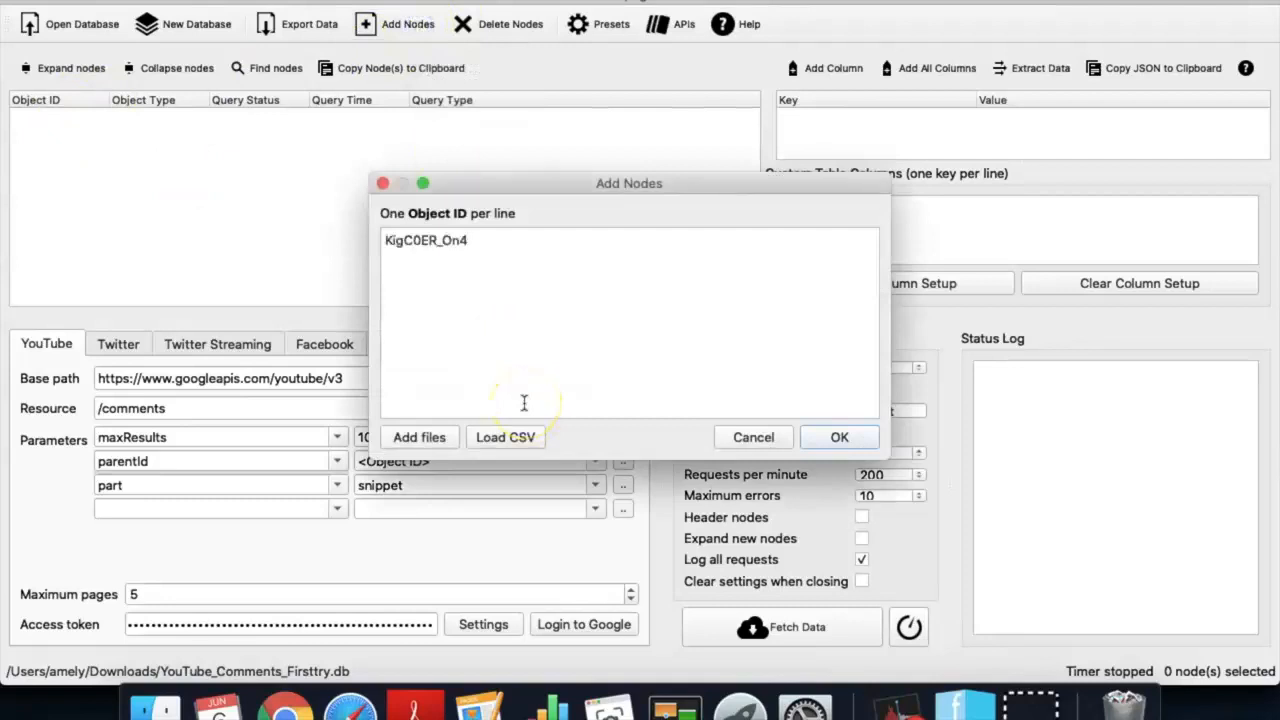
{"action": "mouse_move", "coordinate": [840, 437]}
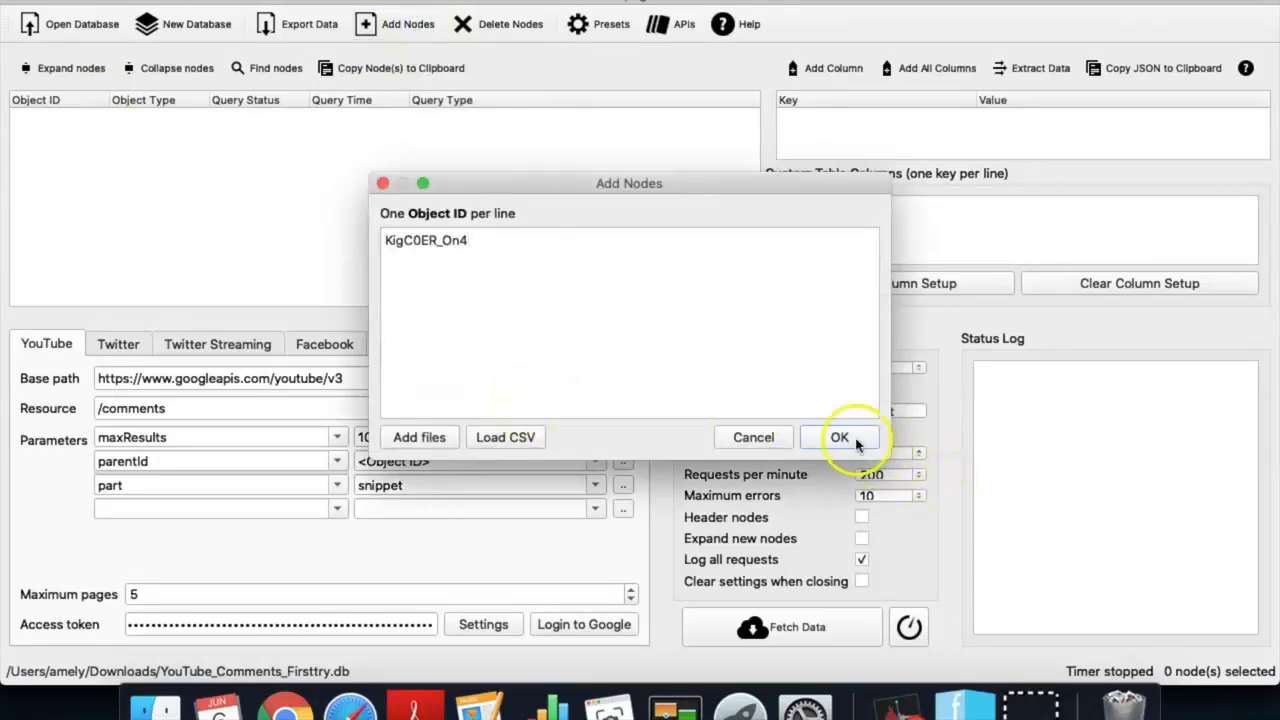
{"action": "left_click", "coordinate": [839, 437]}
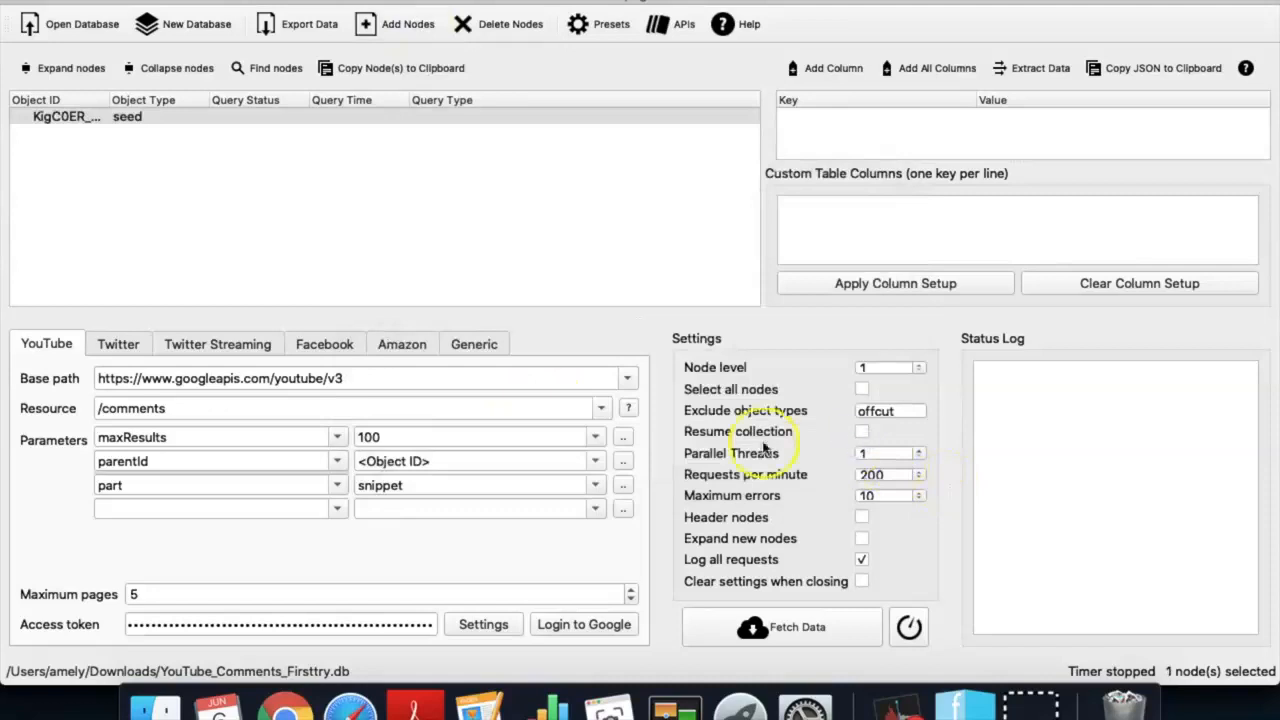
{"action": "mouse_move", "coordinate": [595, 107]}
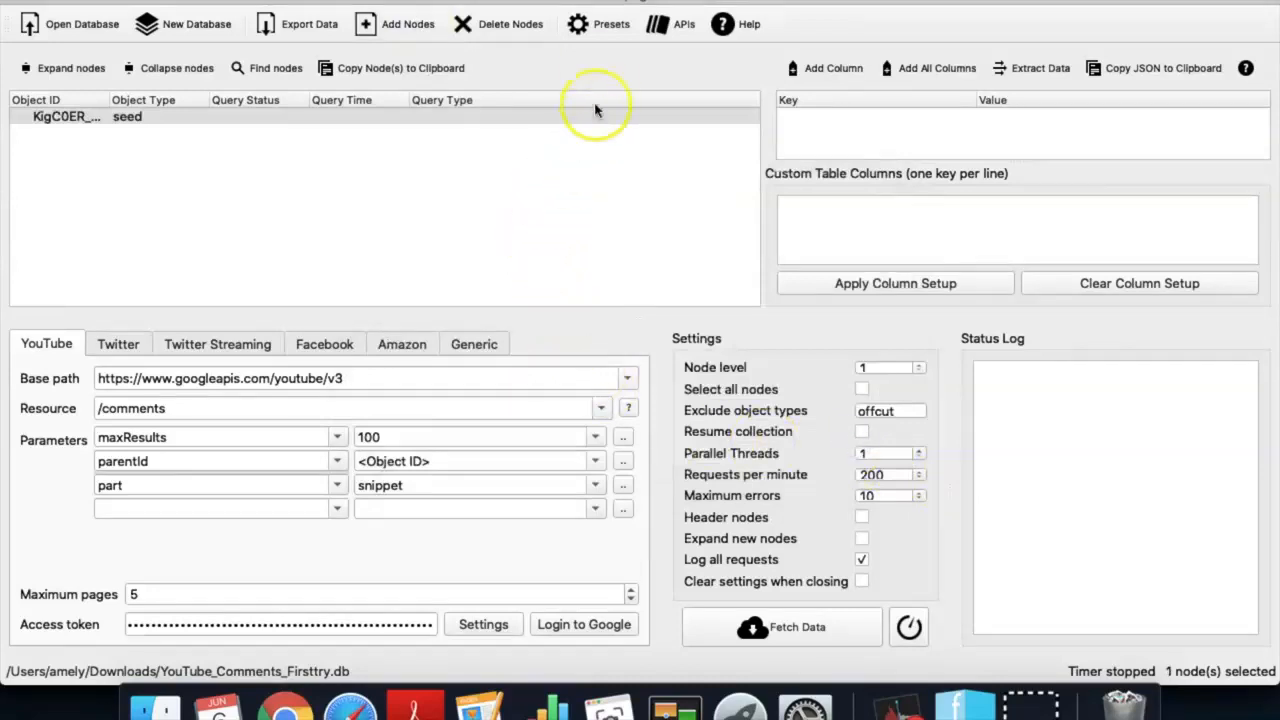
Apply the YouTube 'Get comments' preset, switching the query to commentThreads with videoId.
{"action": "left_click", "coordinate": [597, 23]}
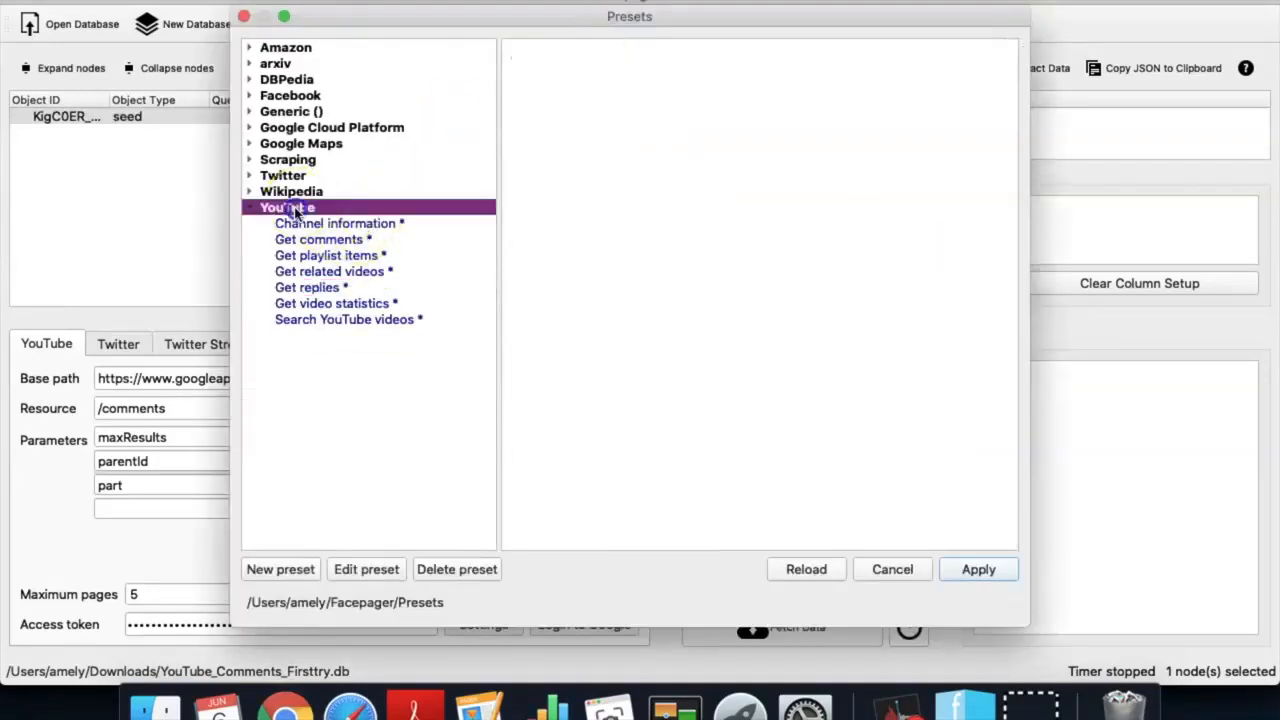
{"action": "left_click", "coordinate": [323, 239]}
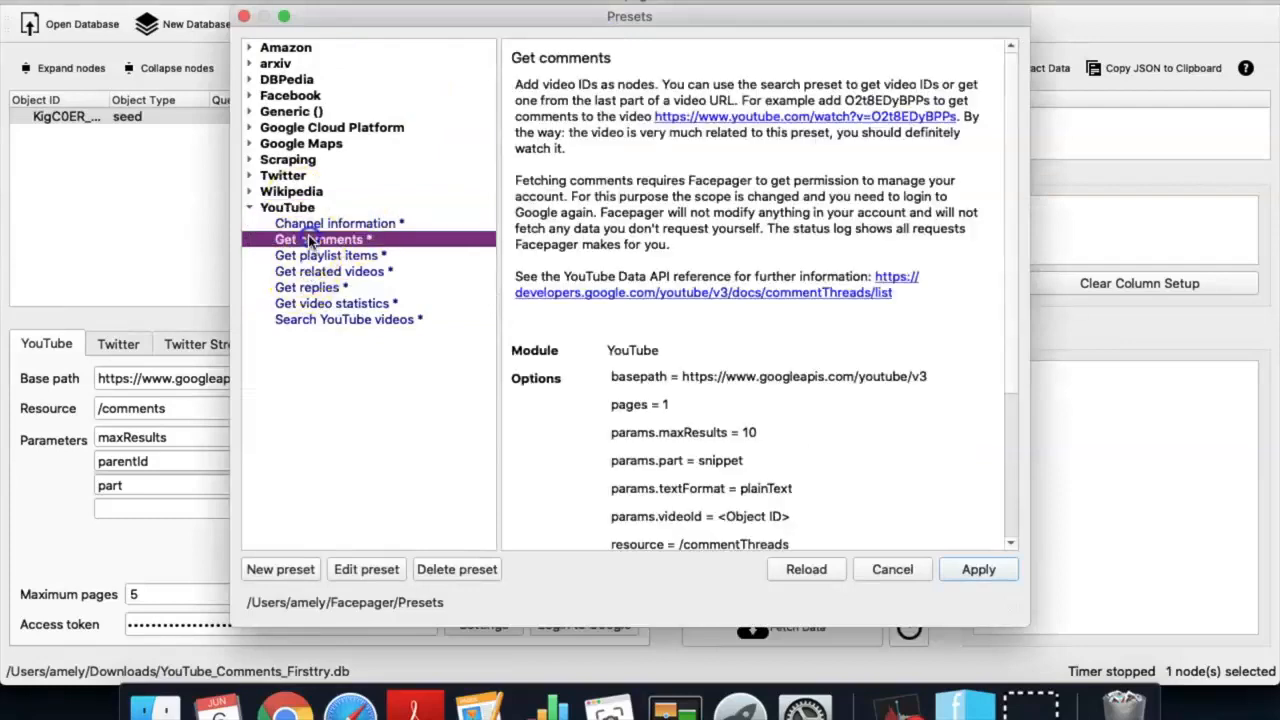
{"action": "left_click", "coordinate": [978, 569]}
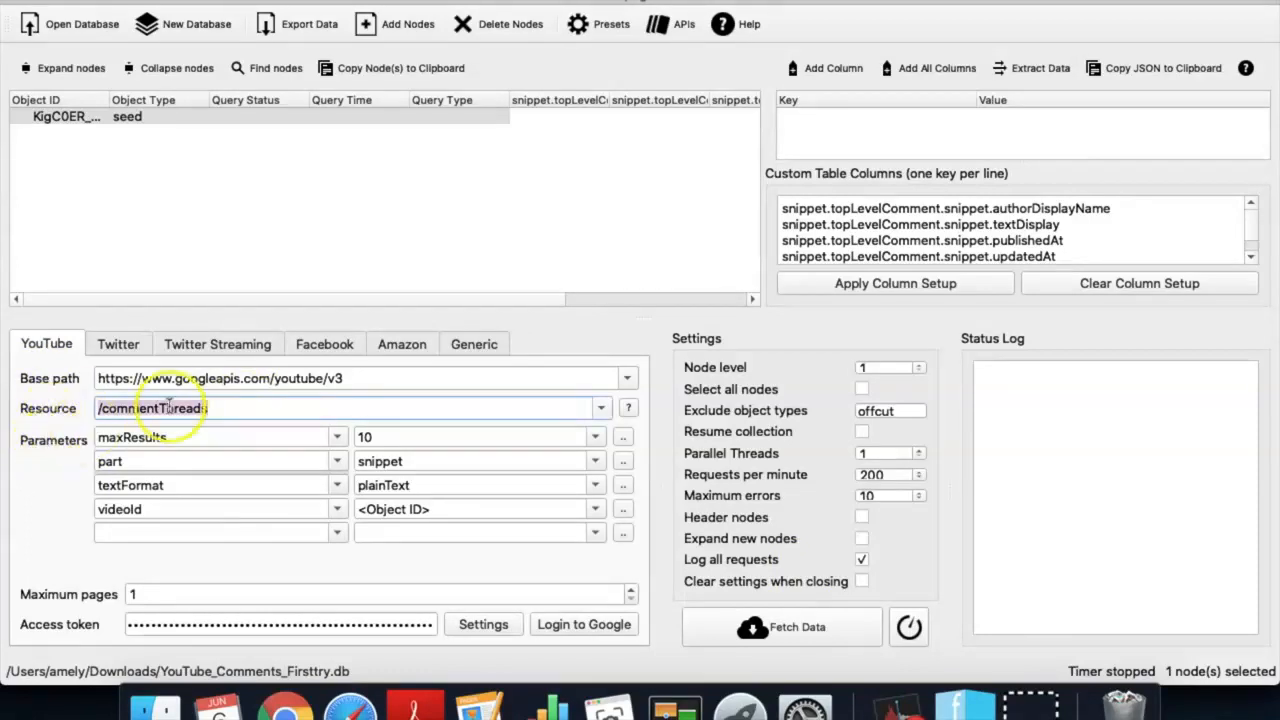
{"action": "left_click", "coordinate": [600, 408]}
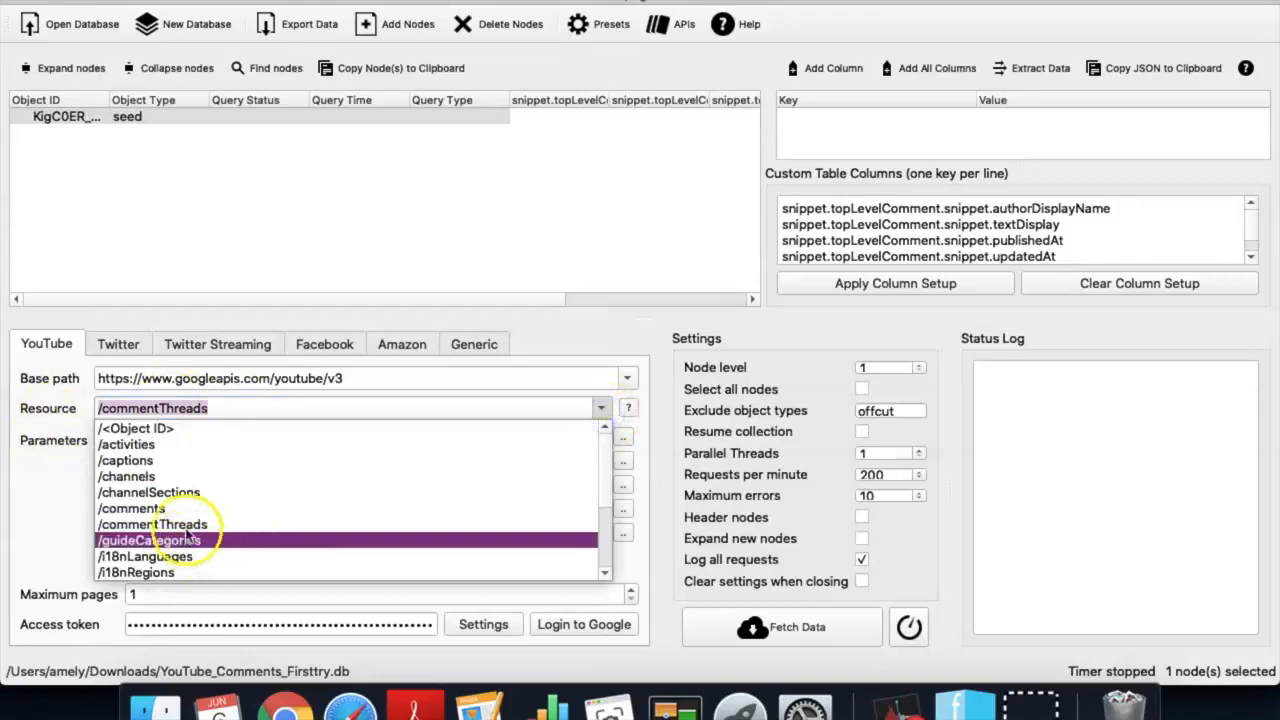
{"action": "left_click", "coordinate": [152, 524]}
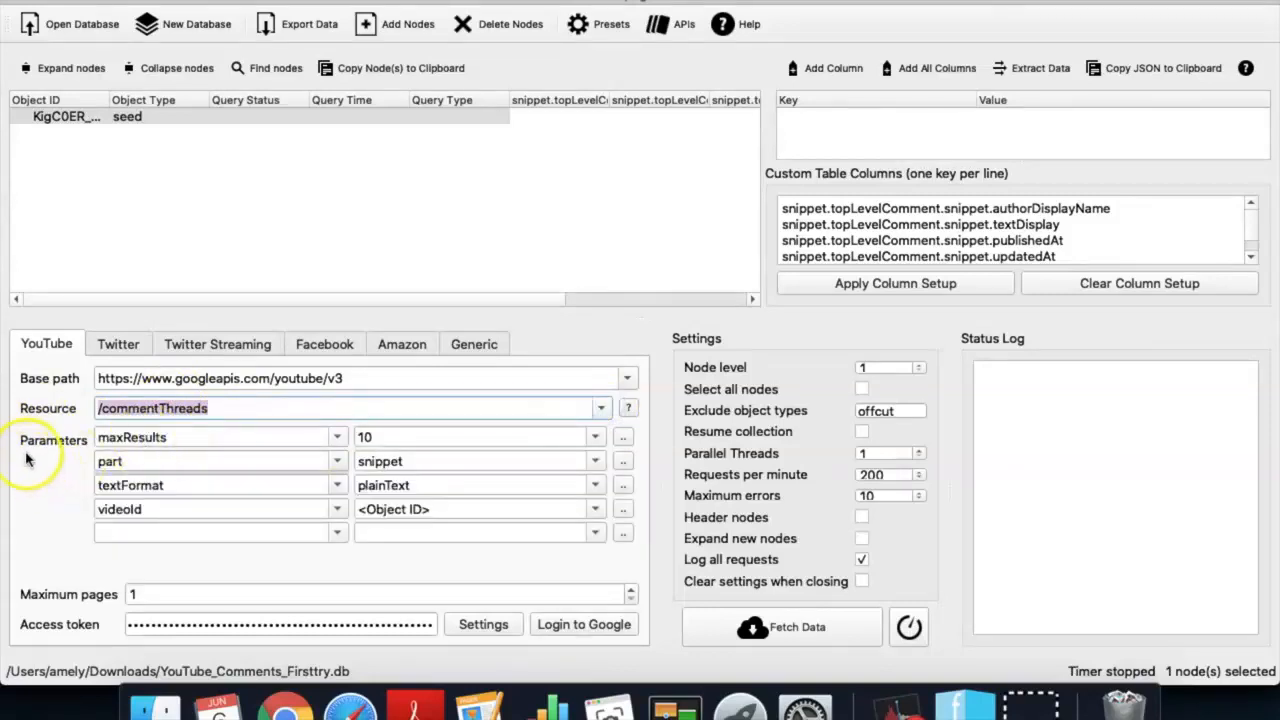
{"action": "mouse_move", "coordinate": [95, 457]}
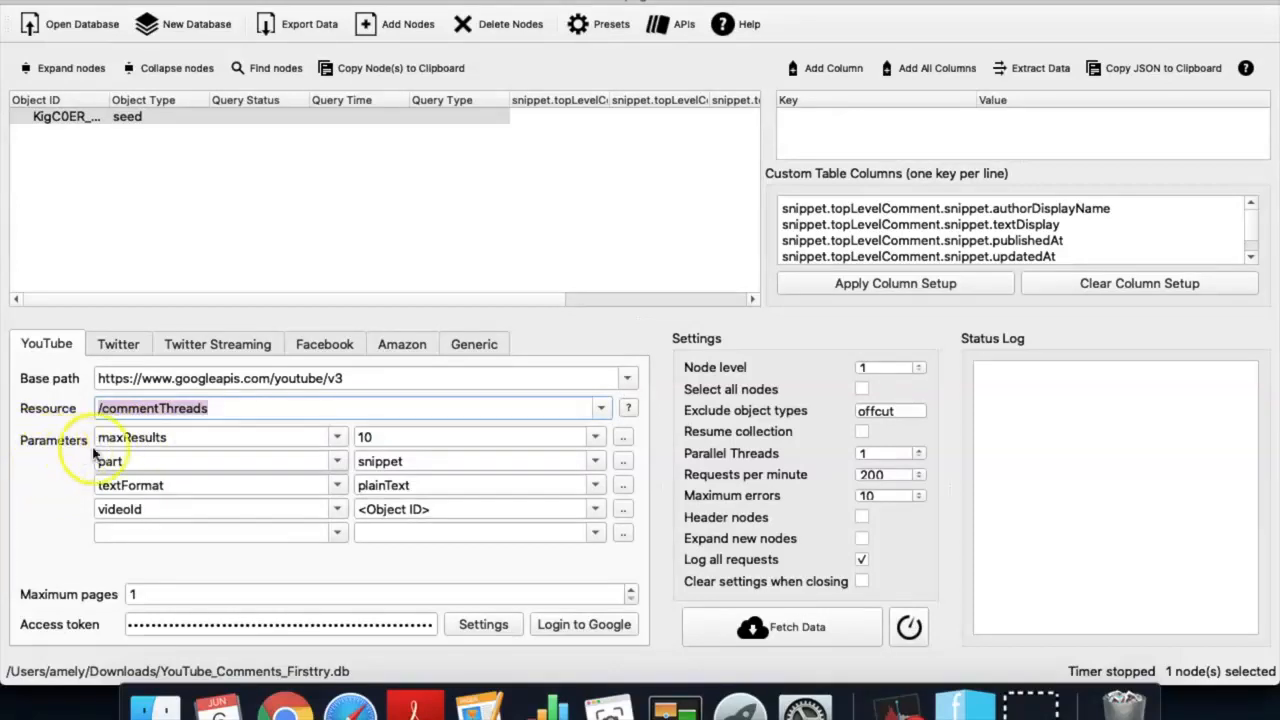
{"action": "mouse_move", "coordinate": [108, 461]}
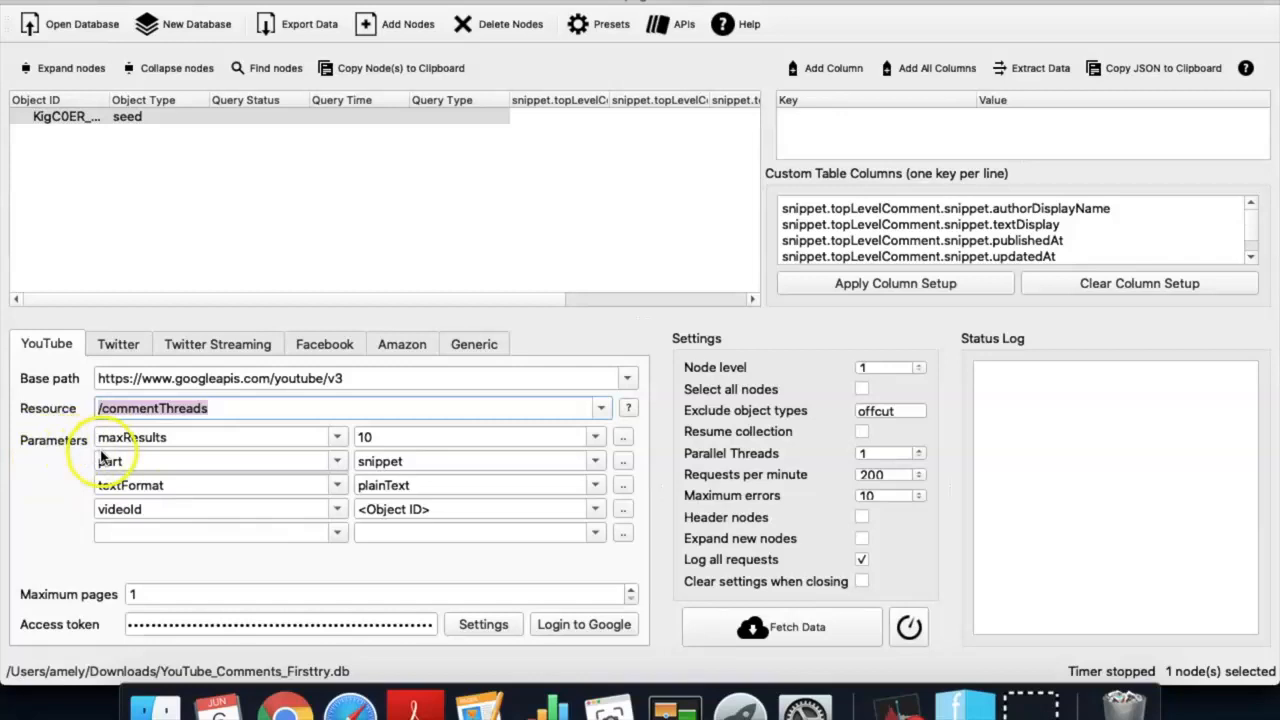
{"action": "mouse_move", "coordinate": [330, 485]}
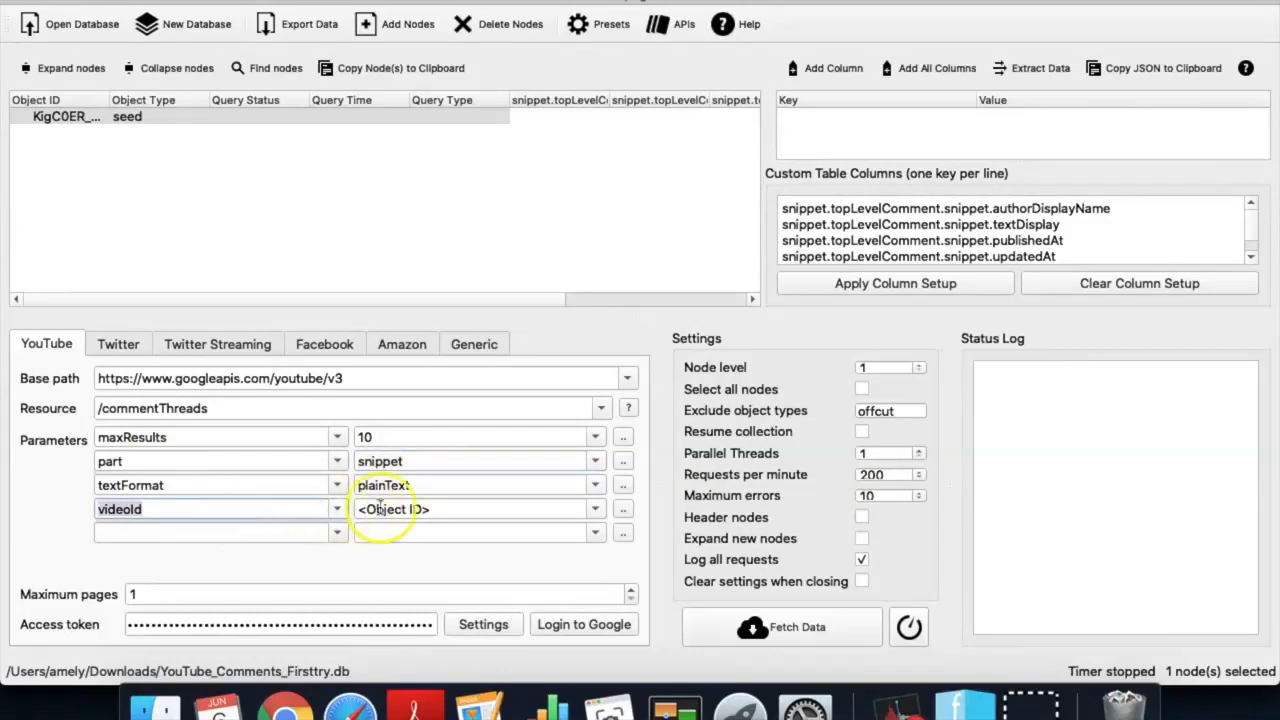
{"action": "left_click", "coordinate": [455, 510]}
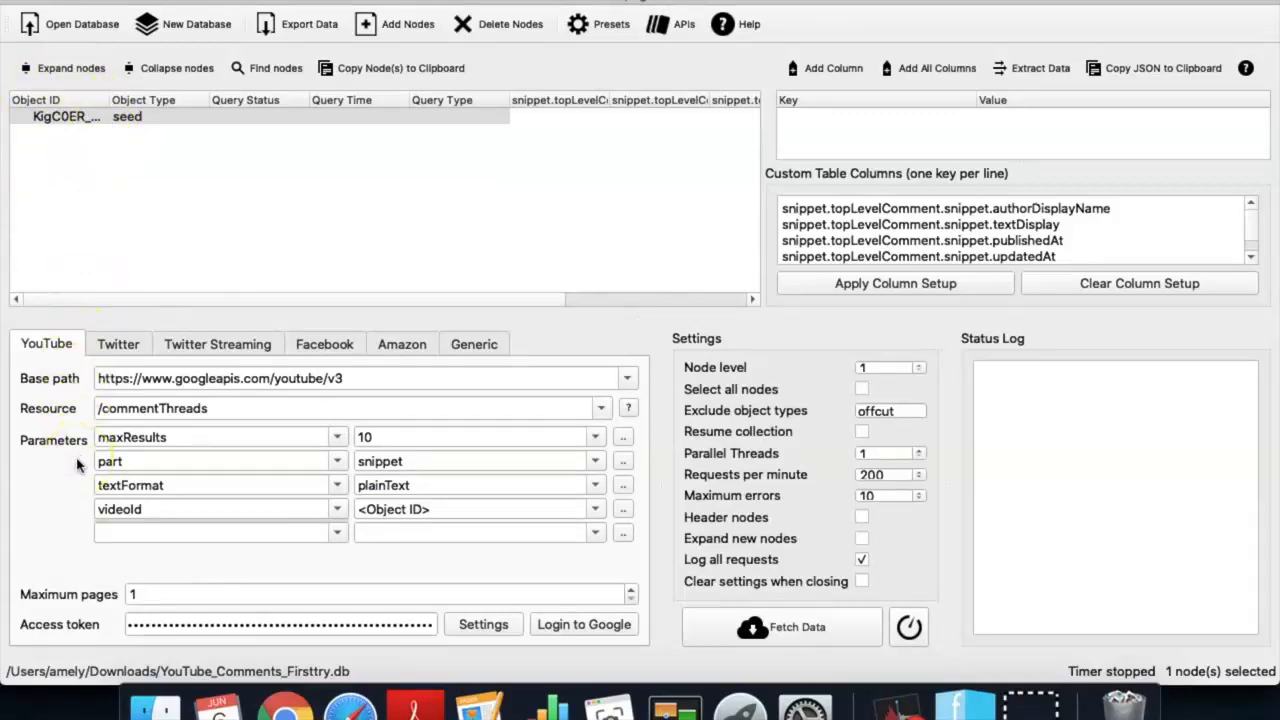
{"action": "left_click", "coordinate": [338, 437]}
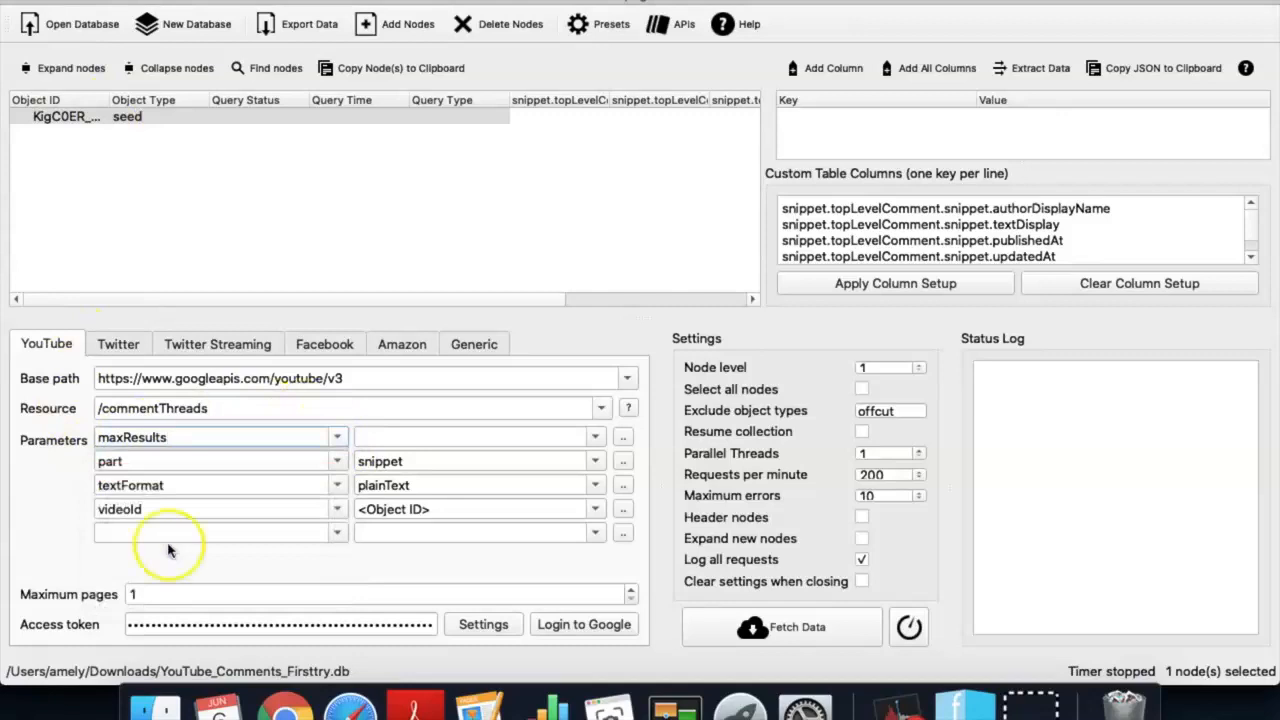
Change the maxResults parameter value to 100.
{"action": "left_click", "coordinate": [470, 437]}
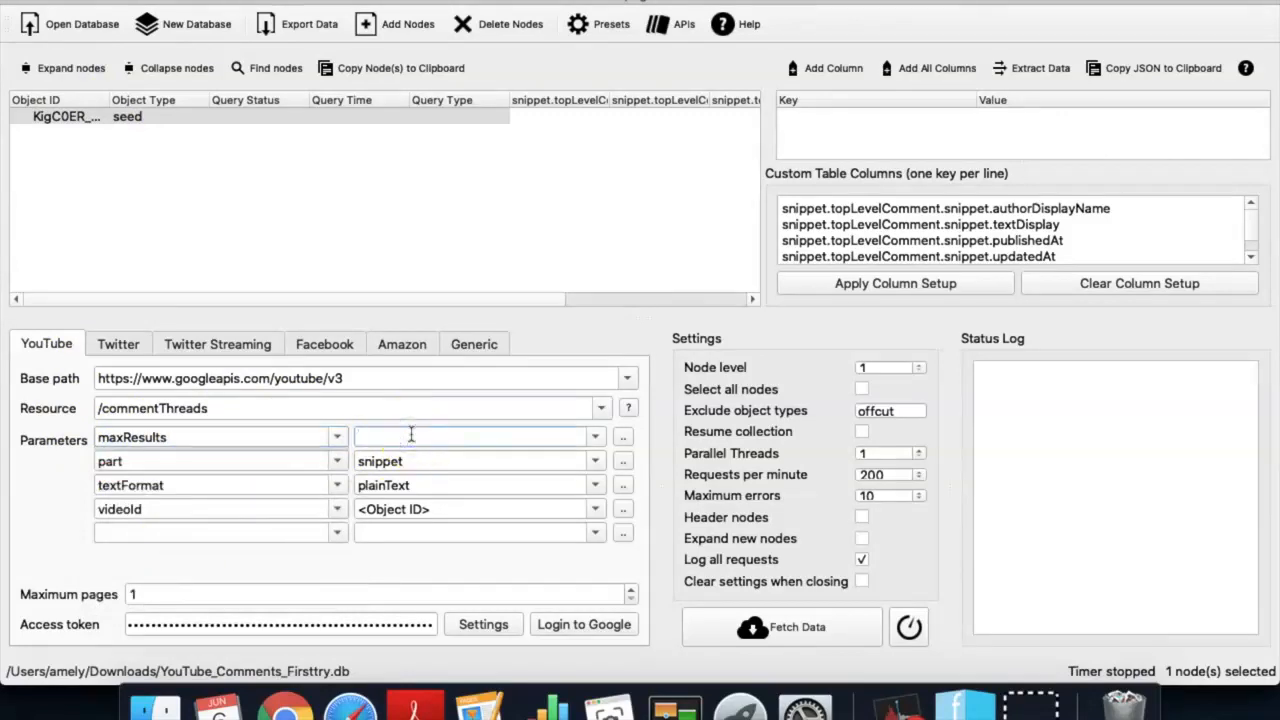
{"action": "type", "text": "20"}
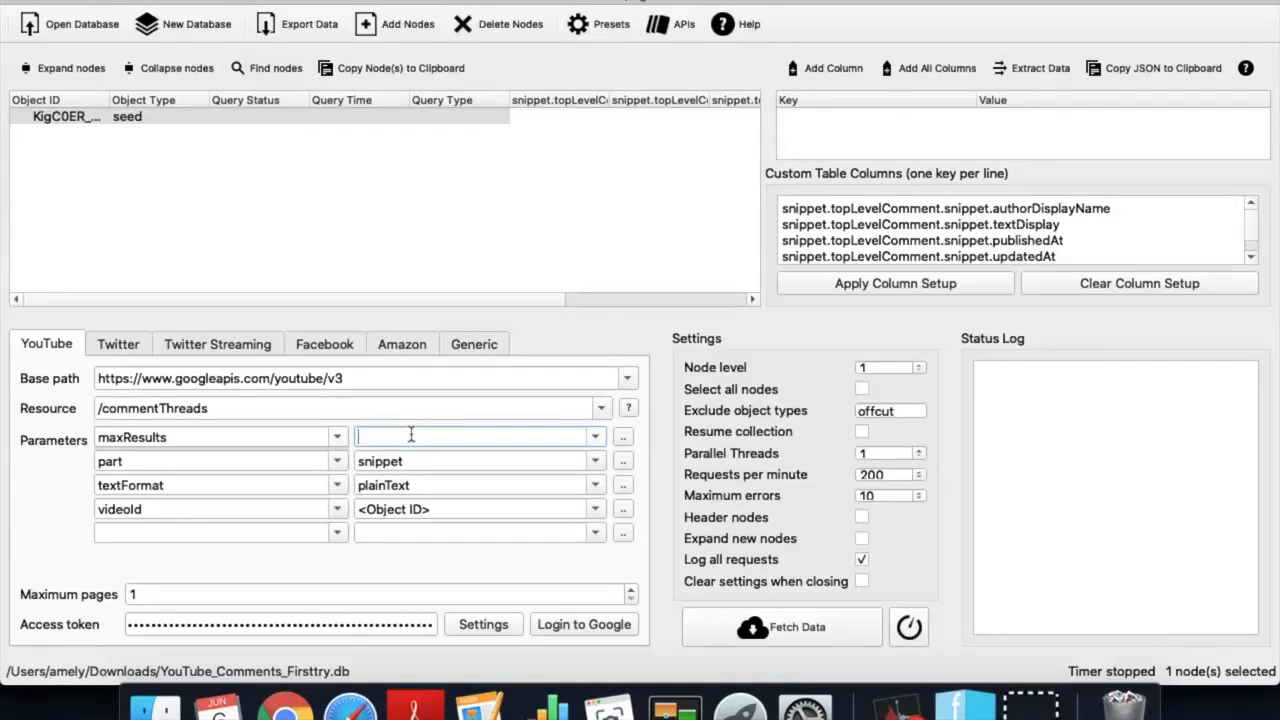
{"action": "type", "text": "100"}
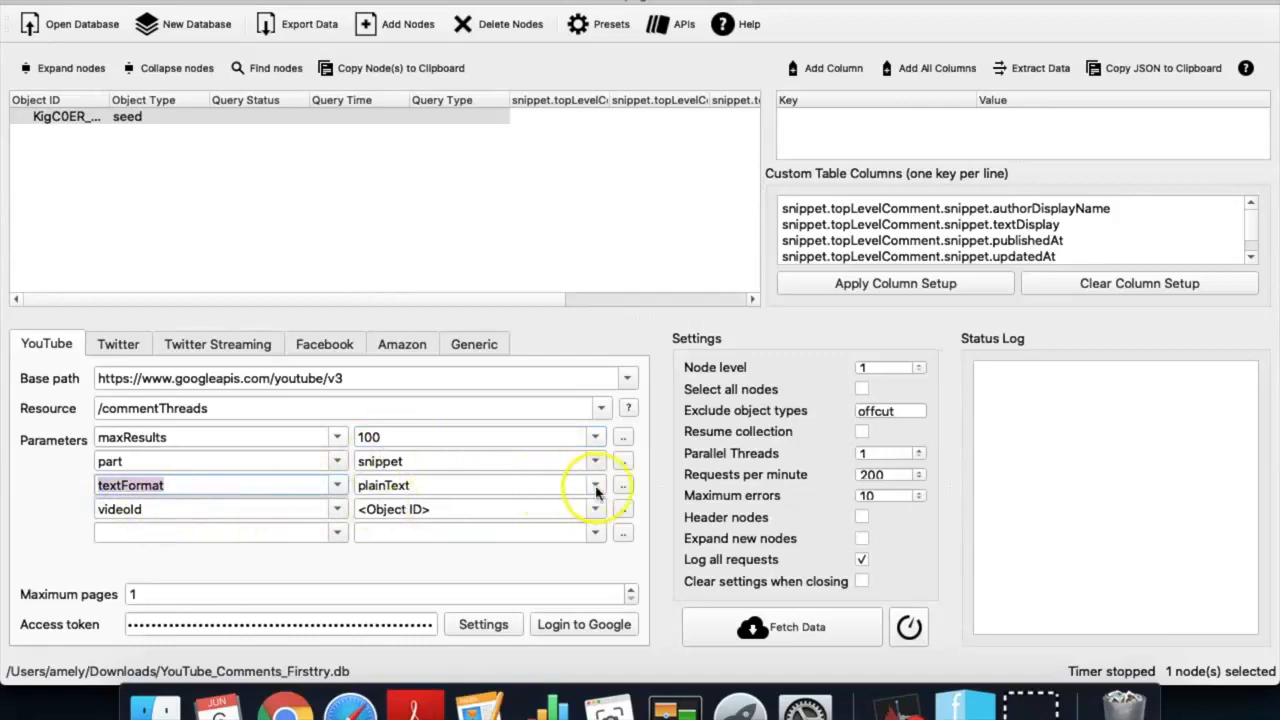
Pick 'order' as a new parameter name and show its value options.
{"action": "left_click", "coordinate": [595, 485]}
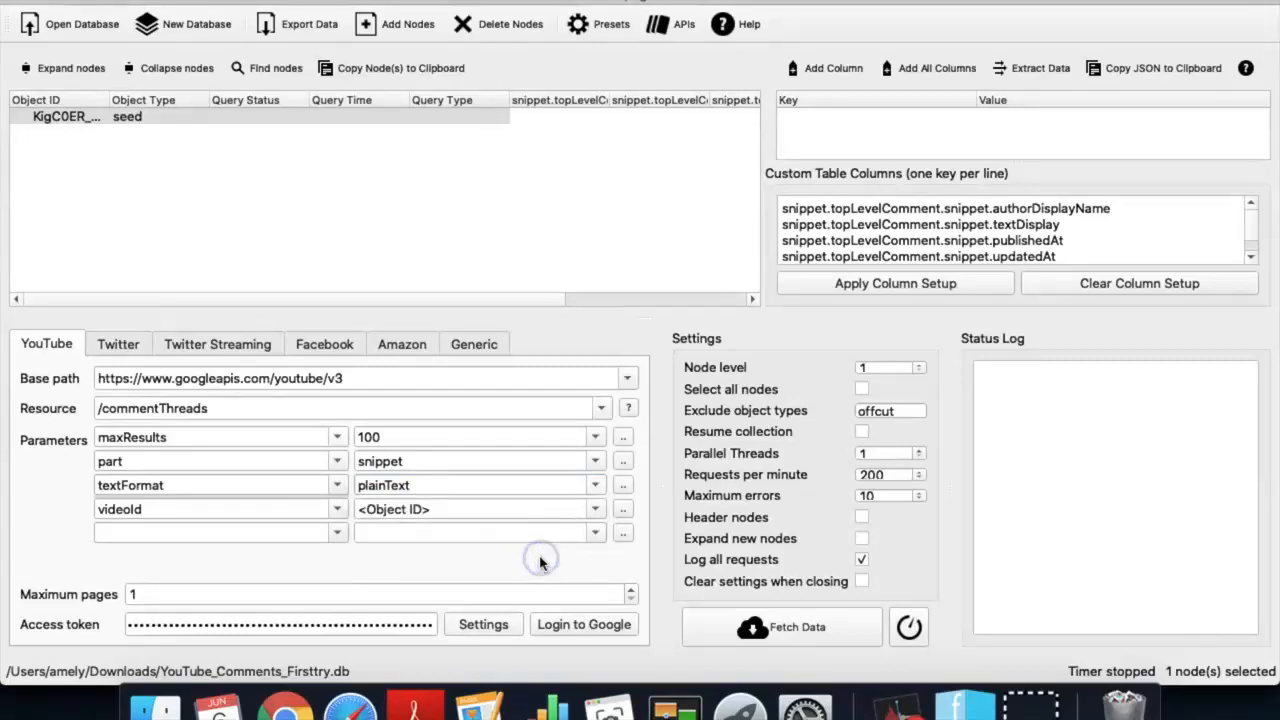
{"action": "left_click", "coordinate": [337, 437]}
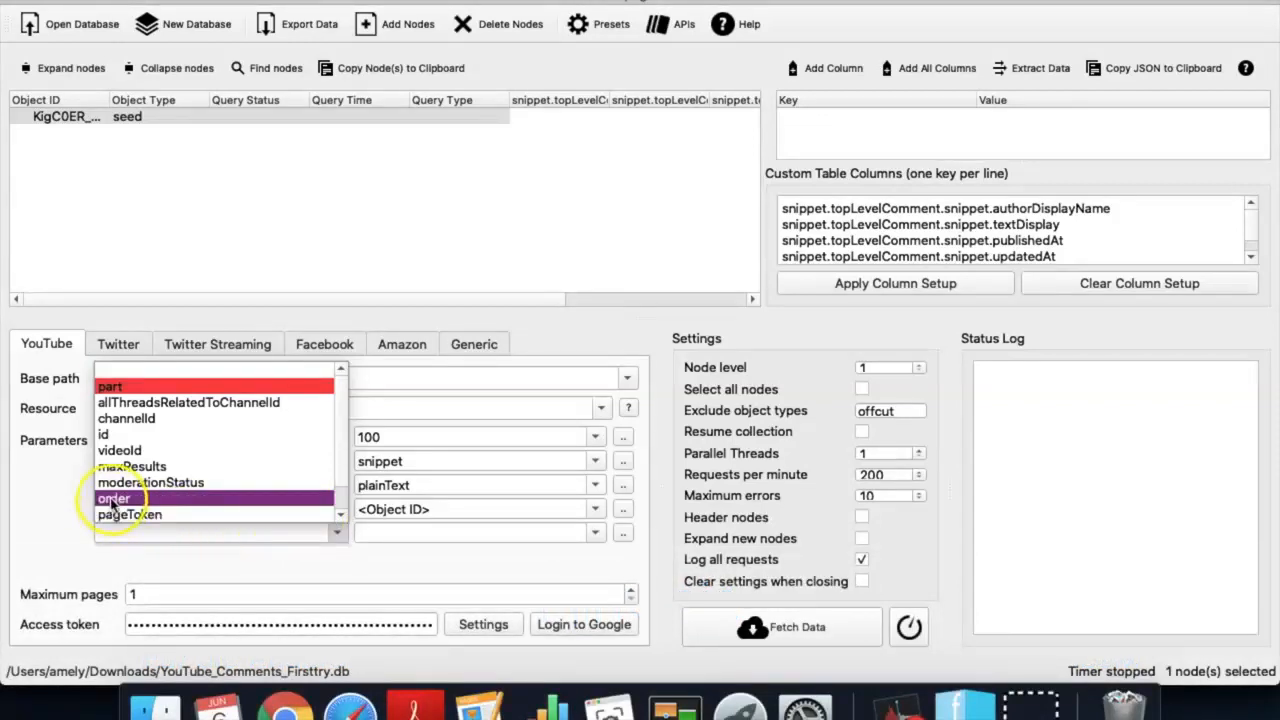
{"action": "left_click", "coordinate": [114, 498]}
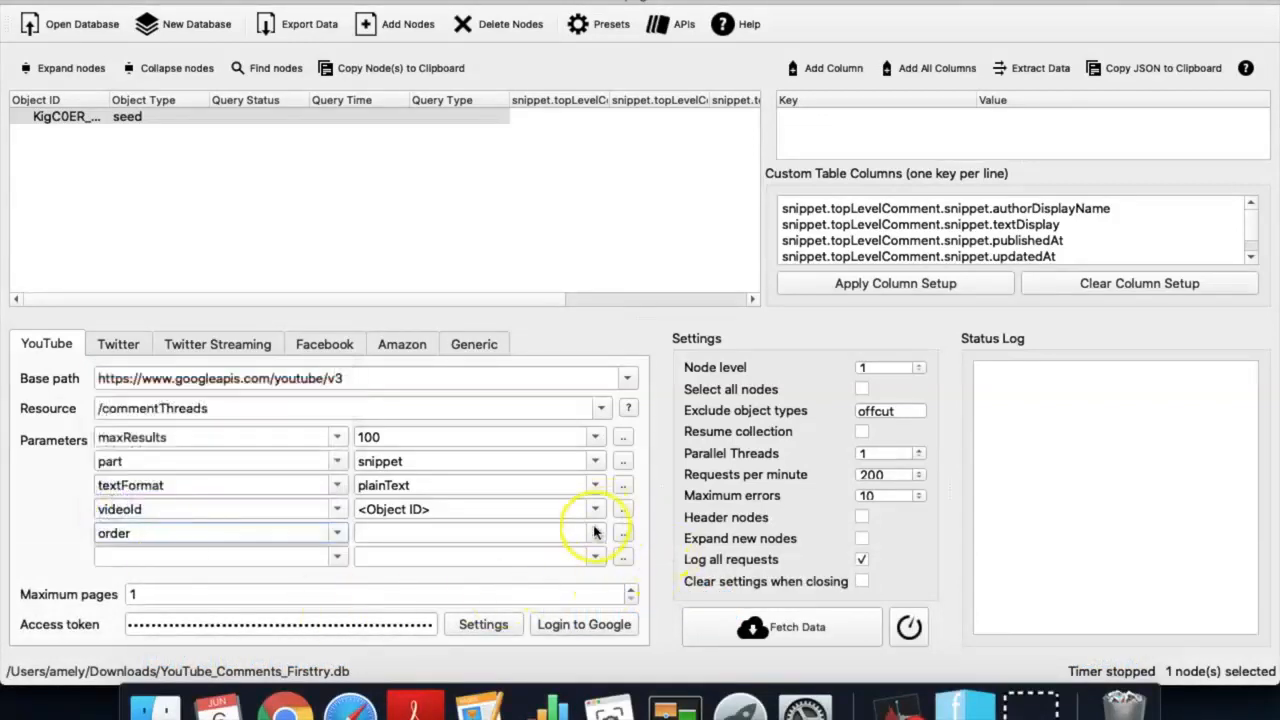
{"action": "left_click", "coordinate": [595, 532]}
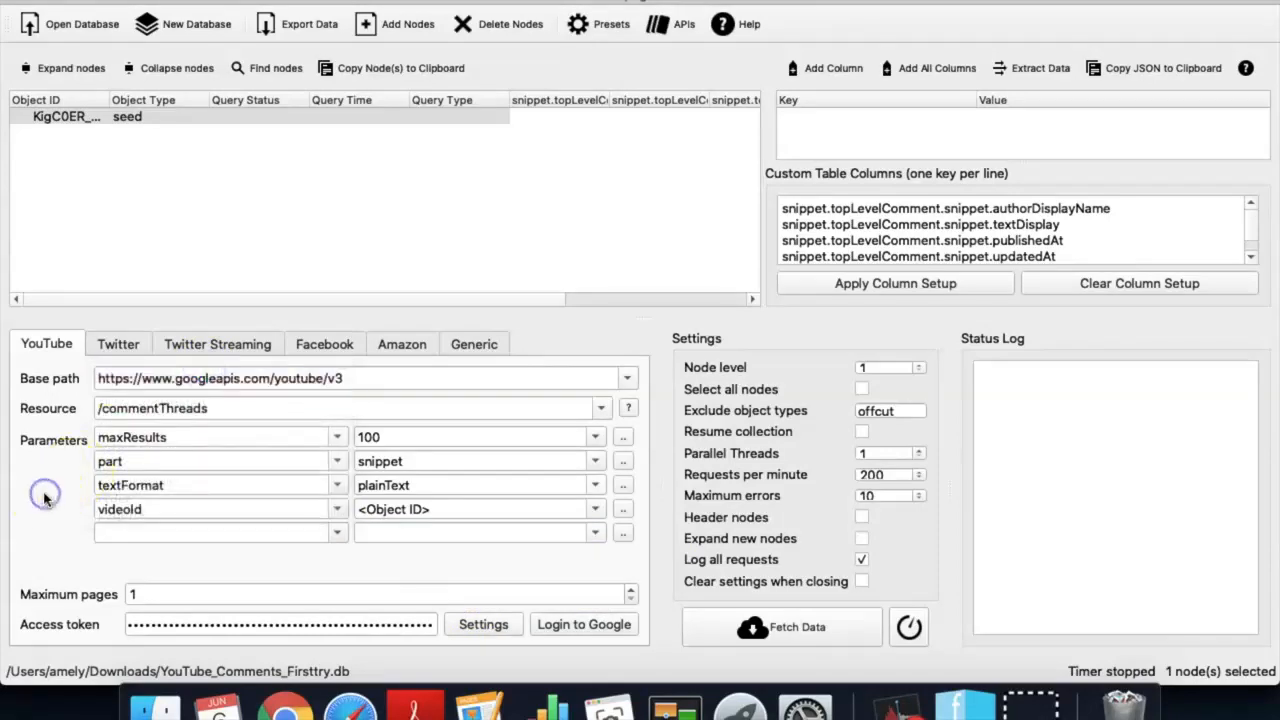
{"action": "mouse_move", "coordinate": [650, 600]}
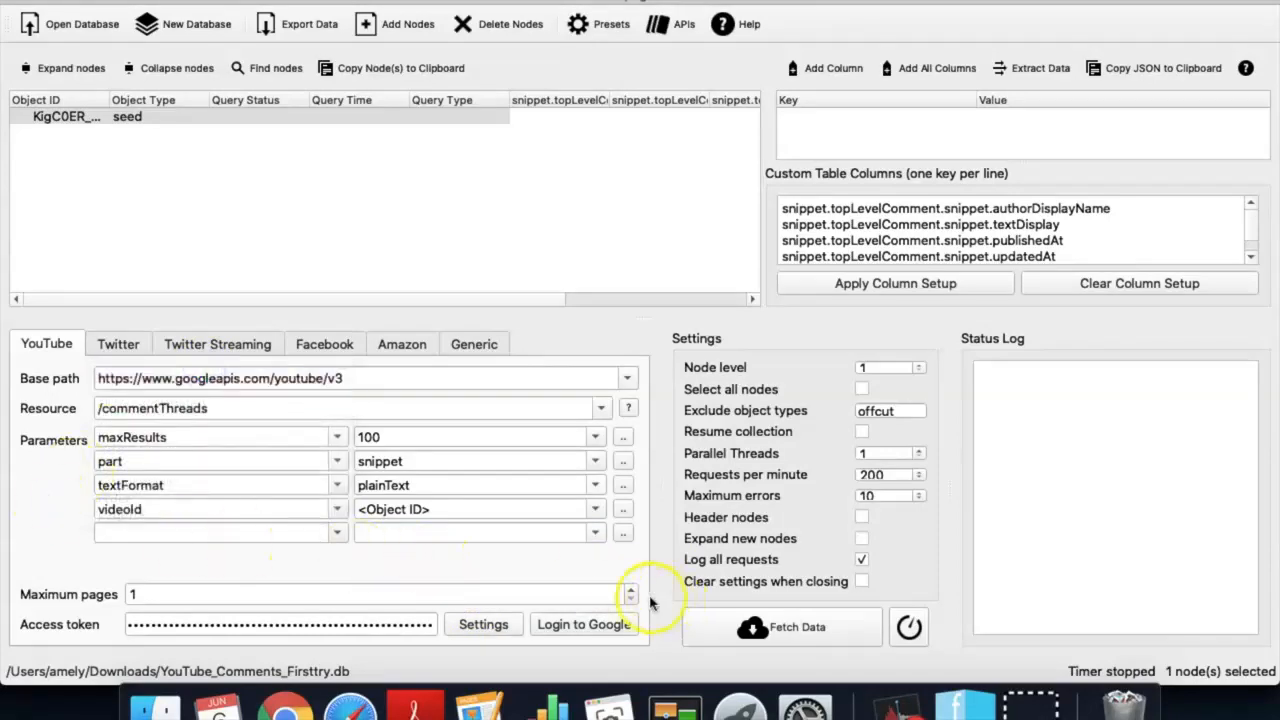
Raise the Maximum pages spin box from 1 to 10.
{"action": "left_click", "coordinate": [631, 589]}
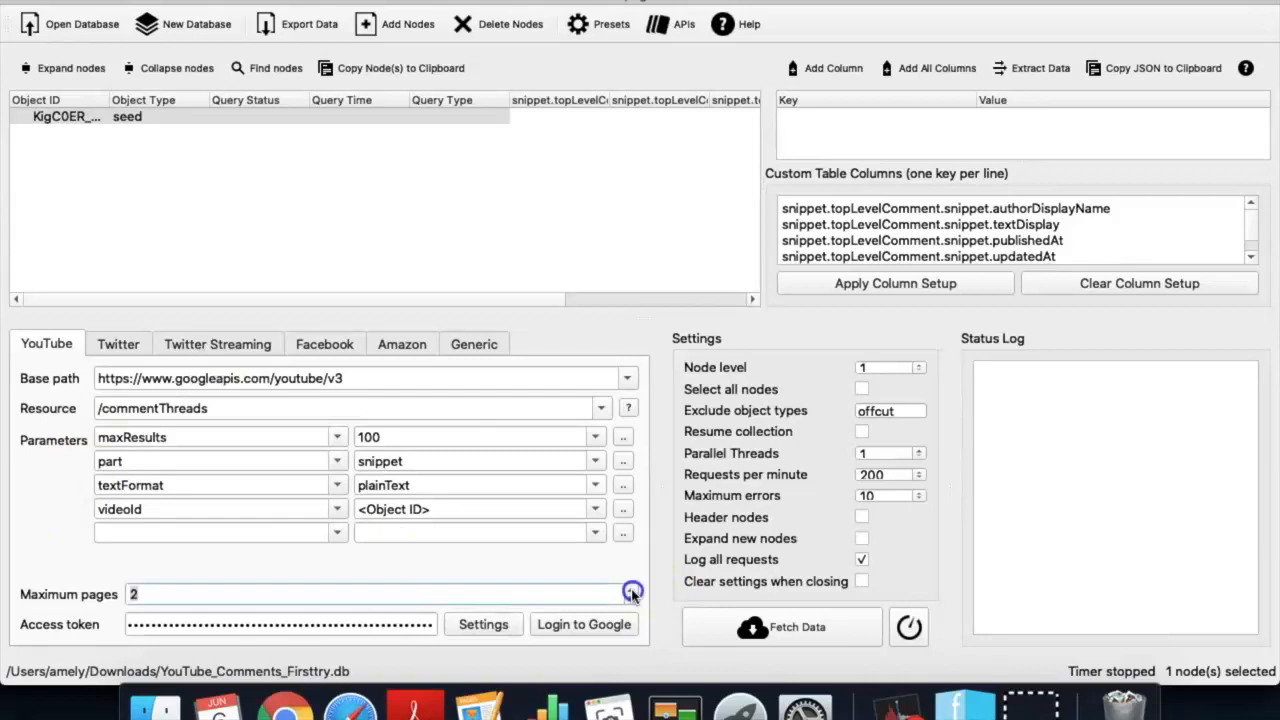
{"action": "left_click", "coordinate": [631, 590]}
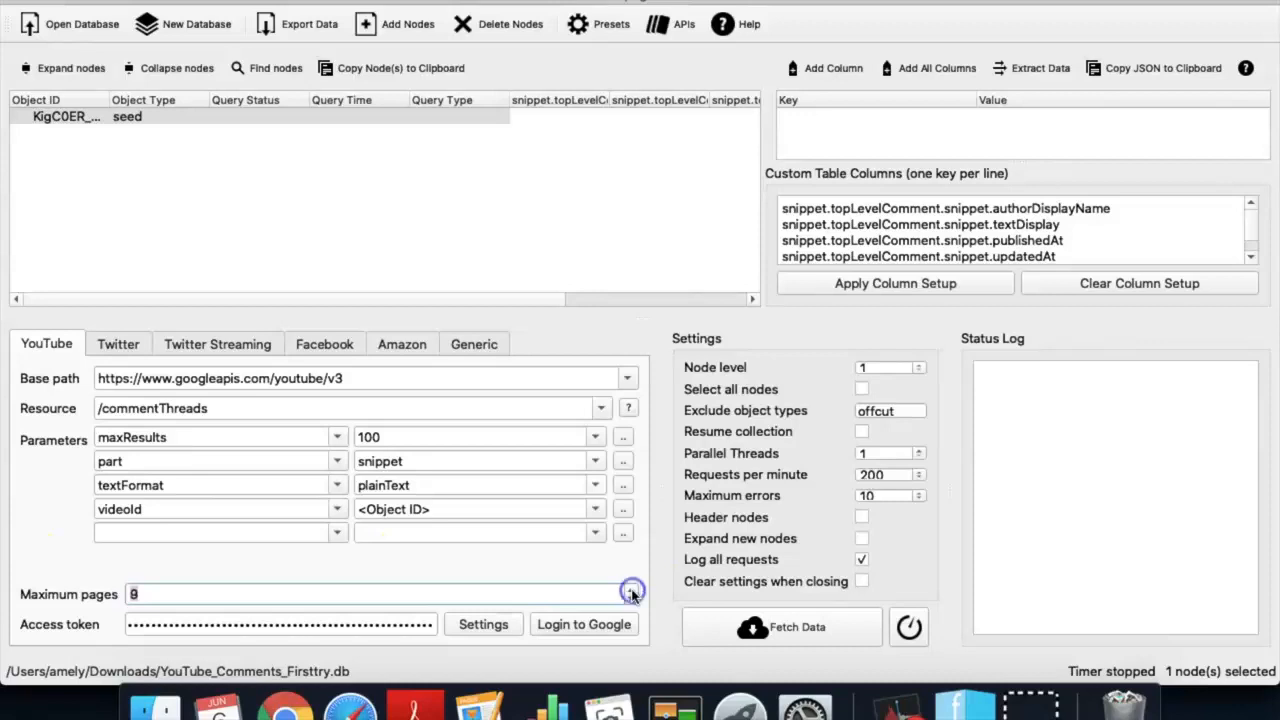
{"action": "left_click", "coordinate": [630, 590]}
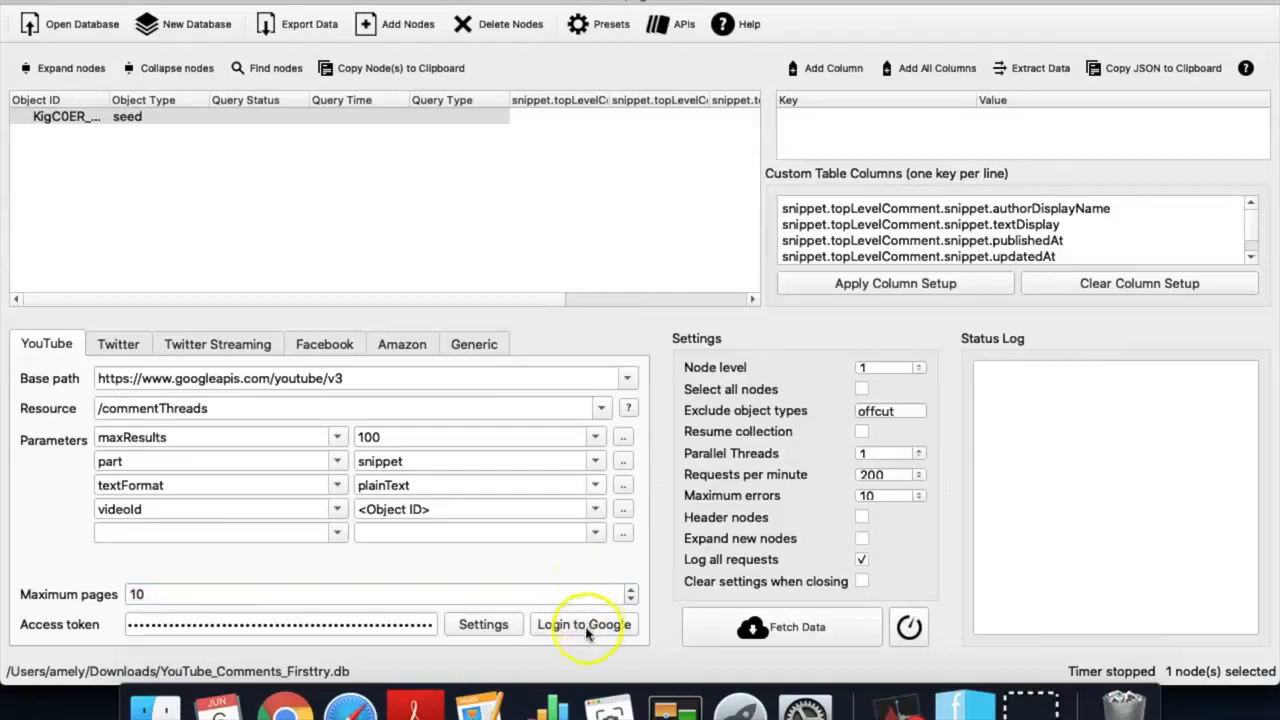
Log in to Google, allow access, and fetch the video's comment threads.
{"action": "left_click", "coordinate": [585, 624]}
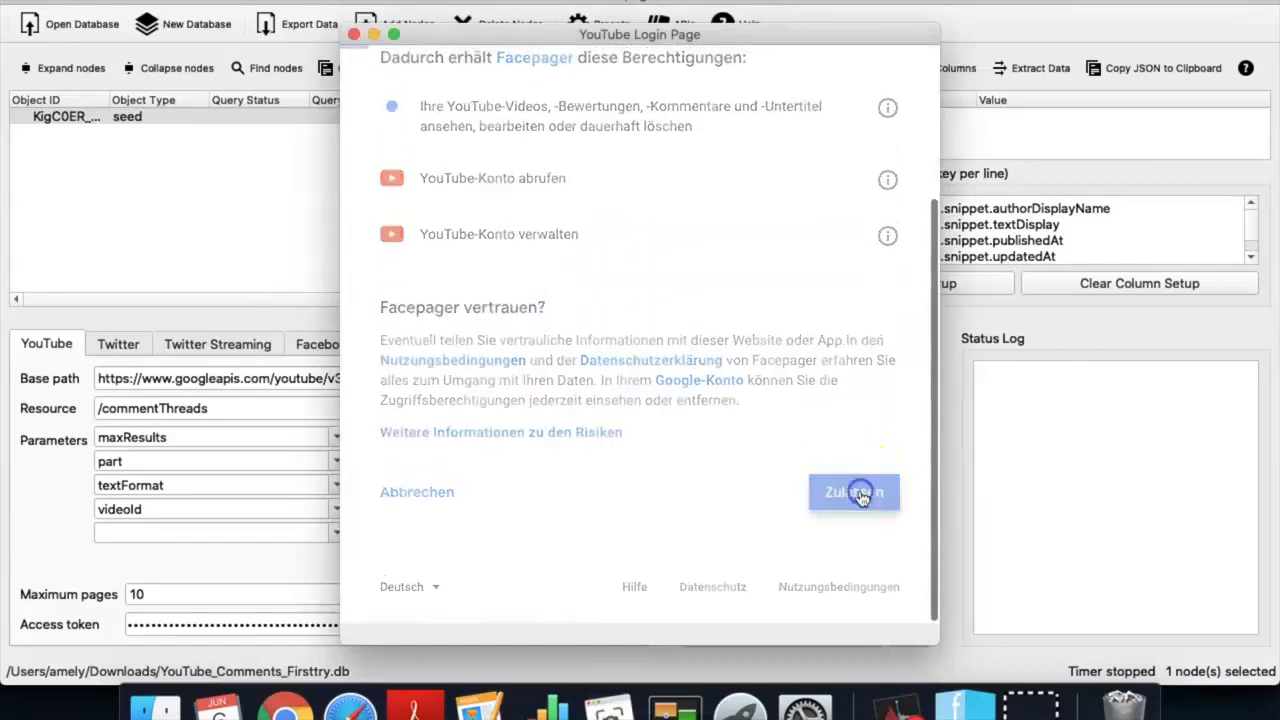
{"action": "left_click", "coordinate": [853, 492]}
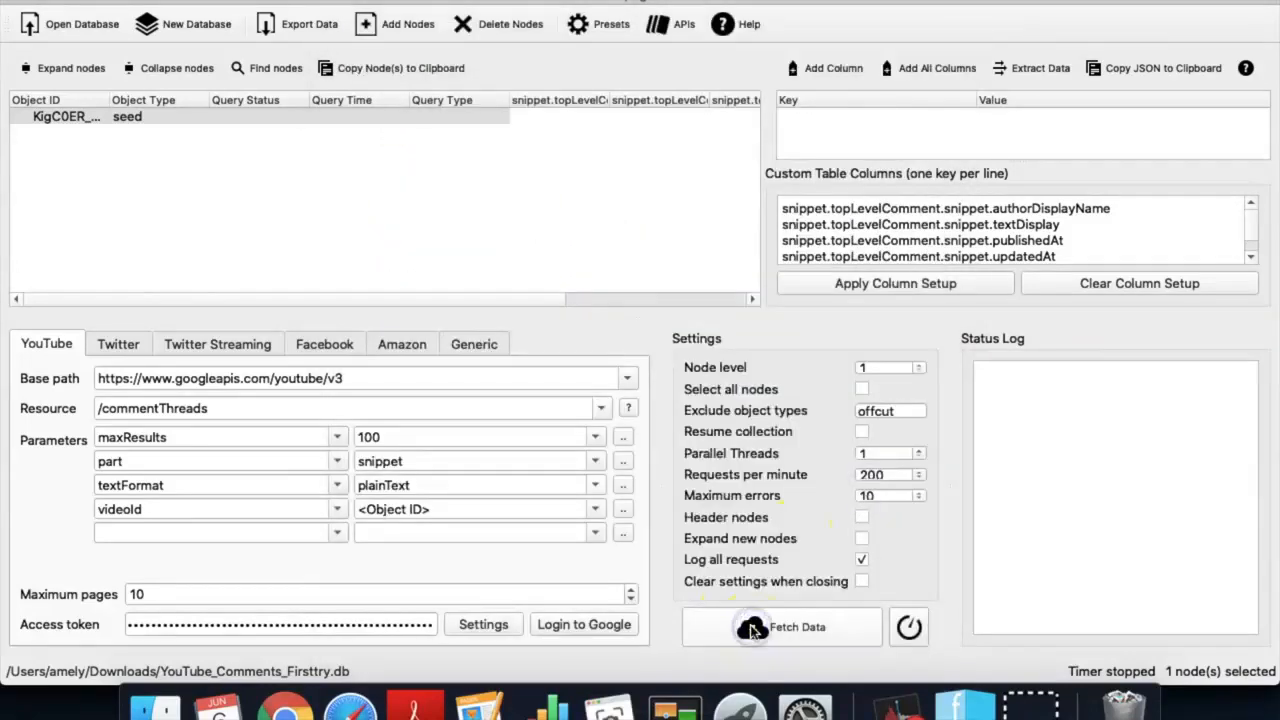
{"action": "left_click", "coordinate": [782, 627]}
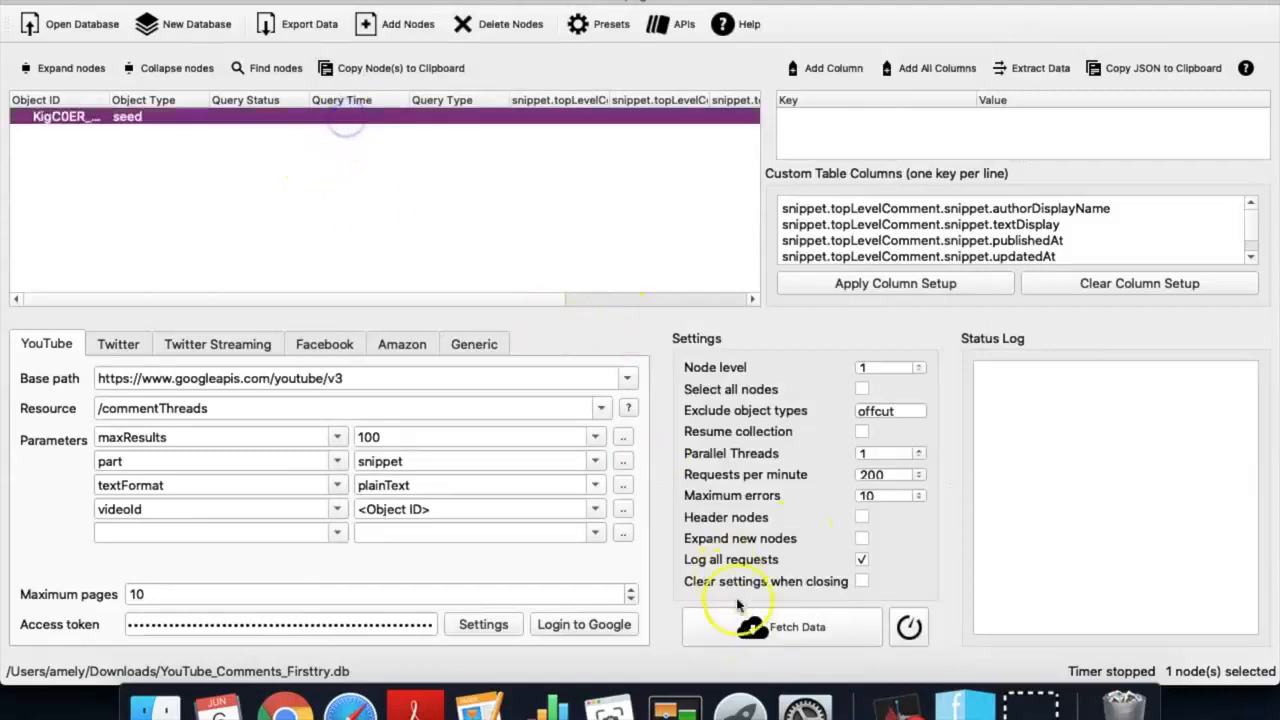
{"action": "left_click", "coordinate": [781, 627]}
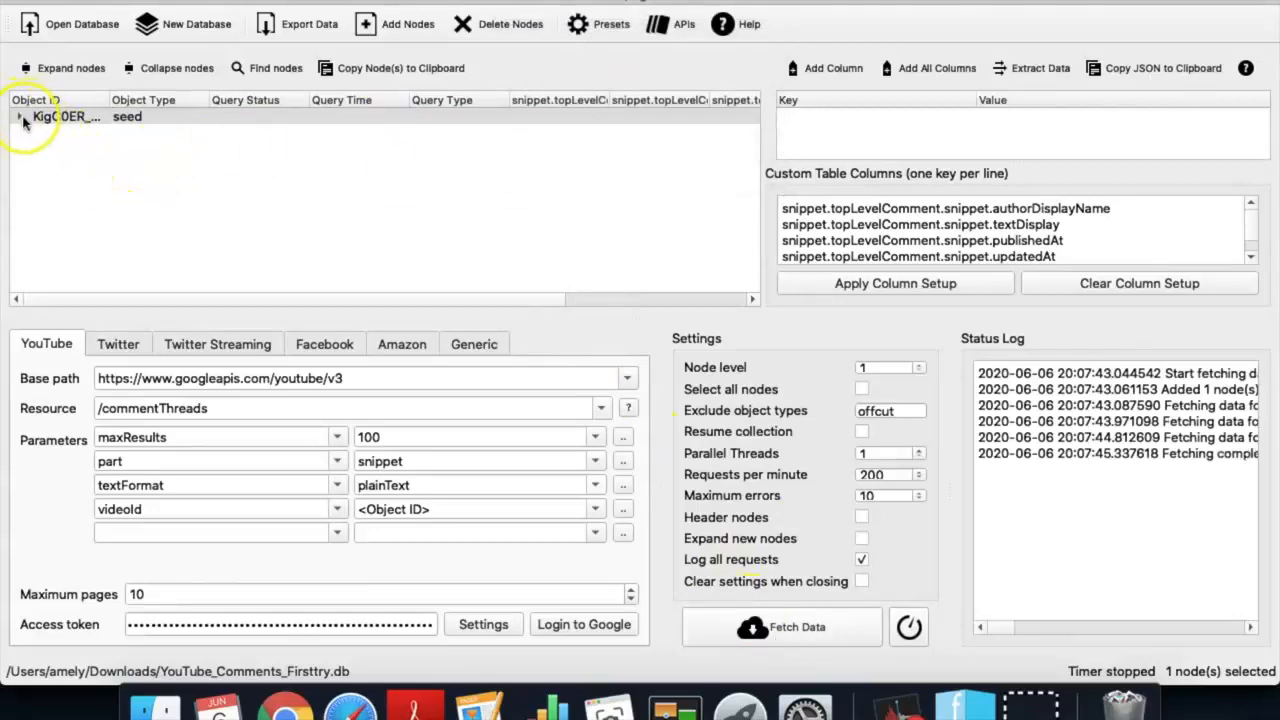
Expand the seed node and select all 230 fetched comment nodes.
{"action": "left_click", "coordinate": [22, 116]}
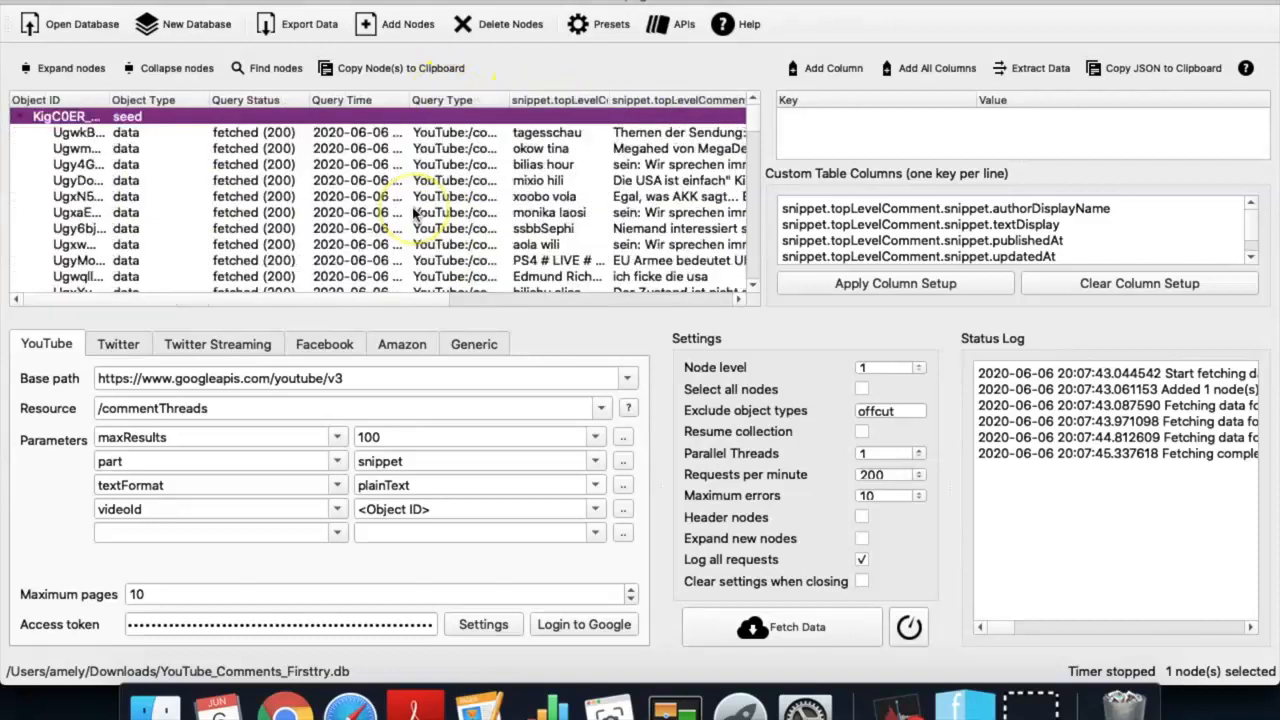
{"action": "left_click", "coordinate": [80, 132]}
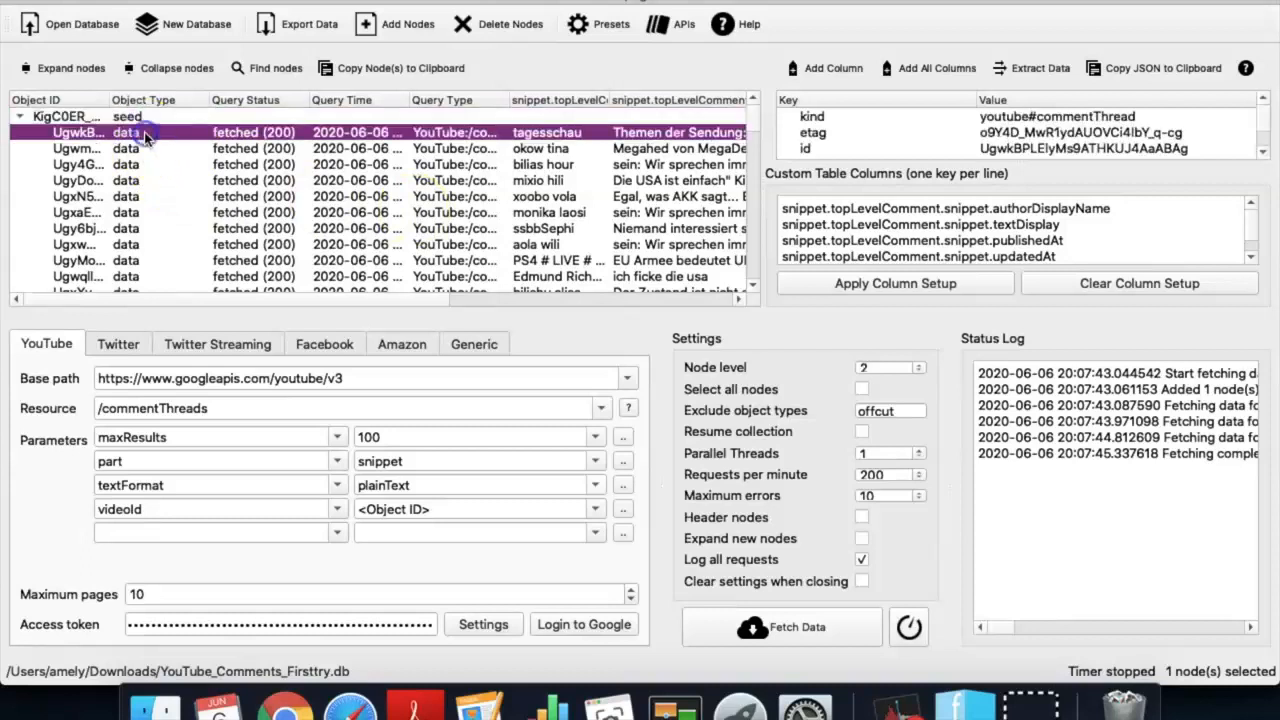
{"action": "scroll", "scroll_direction": "down", "scroll_amount": 3}
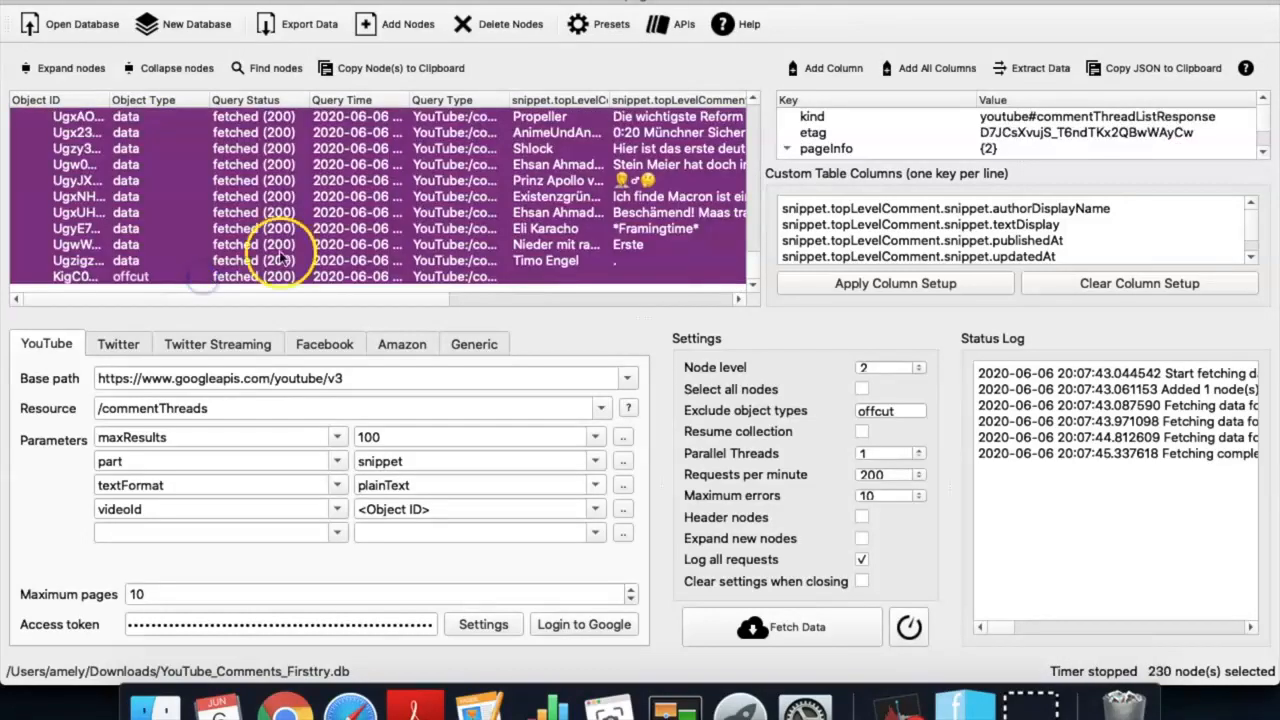
{"action": "left_click", "coordinate": [597, 23]}
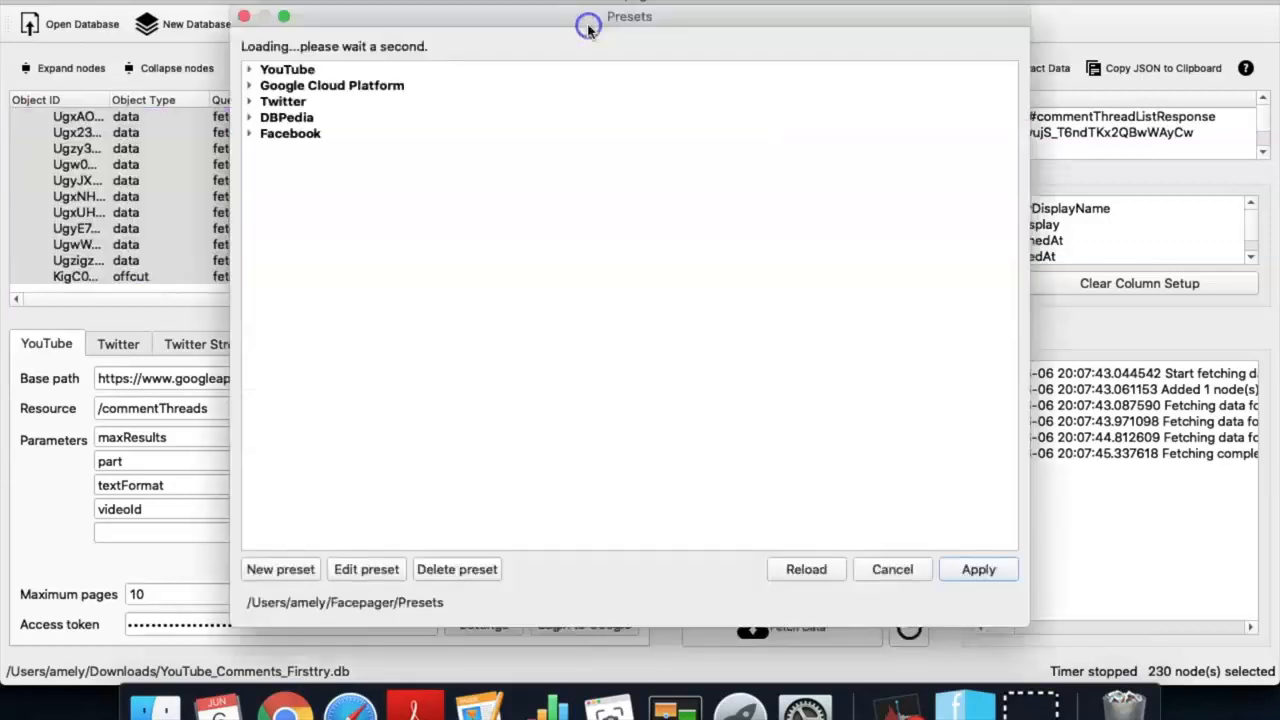
Apply the YouTube comment replies preset, using parentId and 5 maximum pages.
{"action": "left_click", "coordinate": [310, 287]}
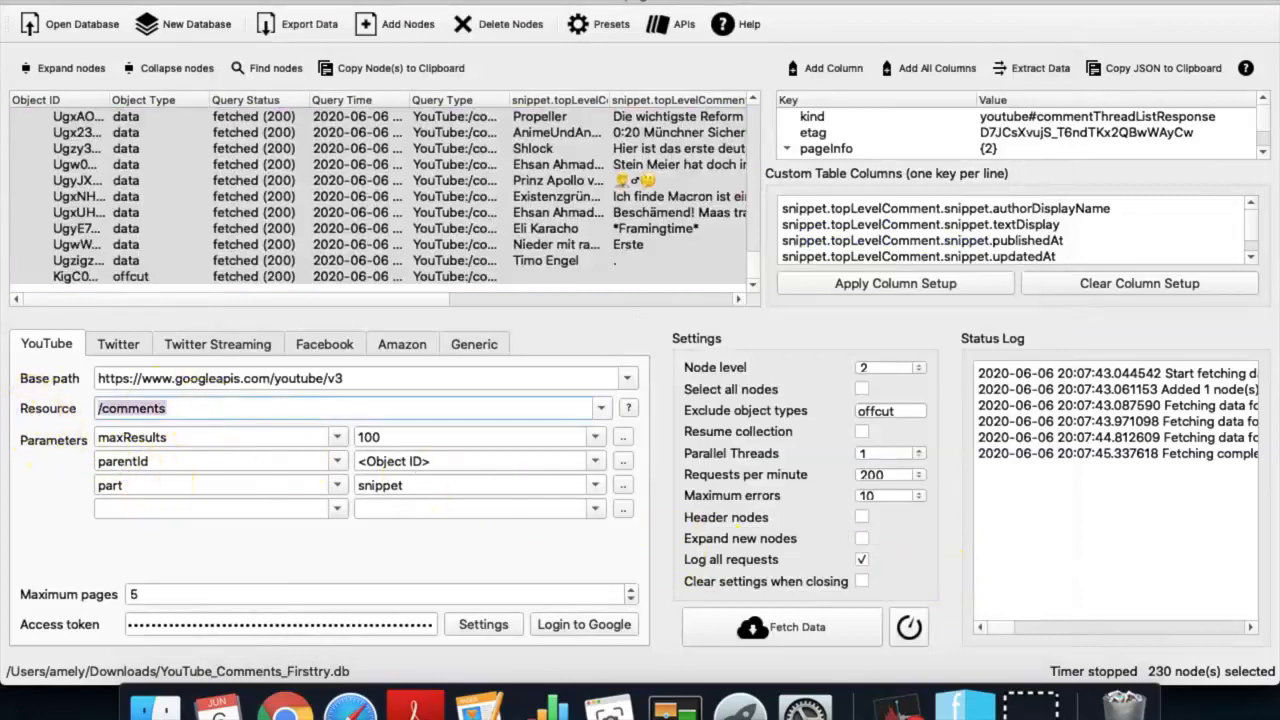
{"action": "mouse_move", "coordinate": [190, 461]}
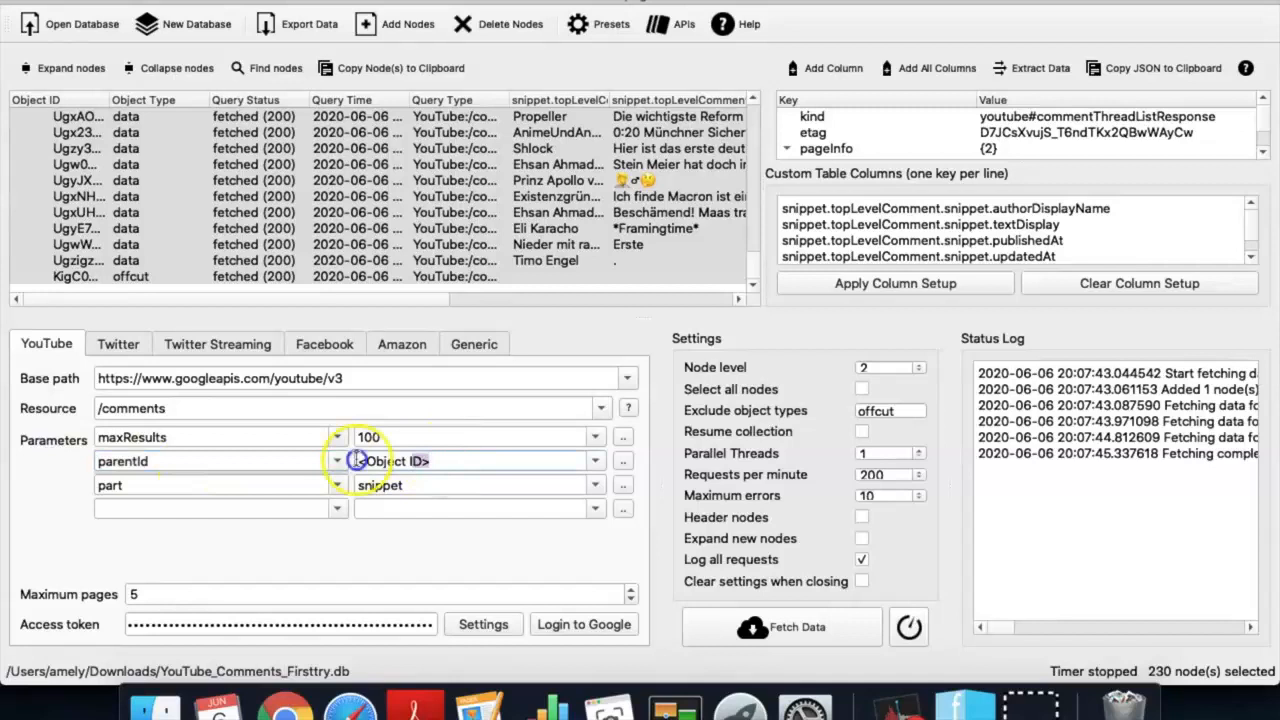
{"action": "mouse_move", "coordinate": [648, 268]}
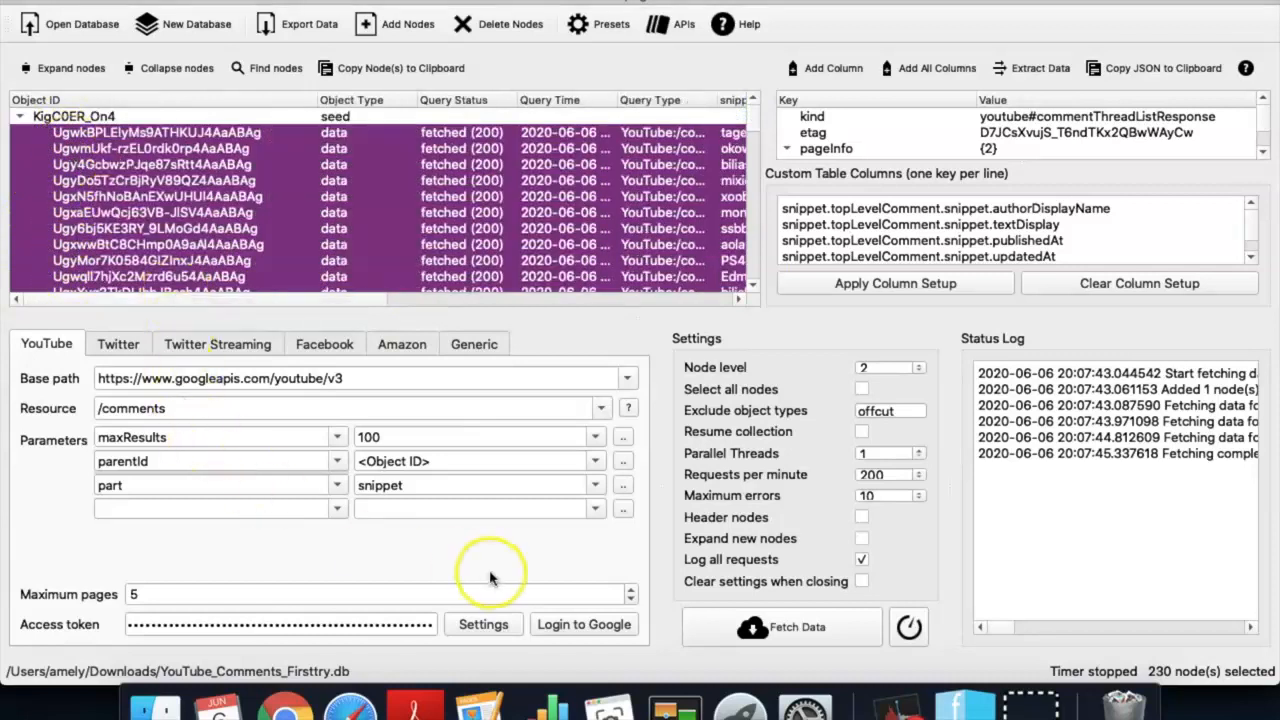
{"action": "mouse_move", "coordinate": [780, 627]}
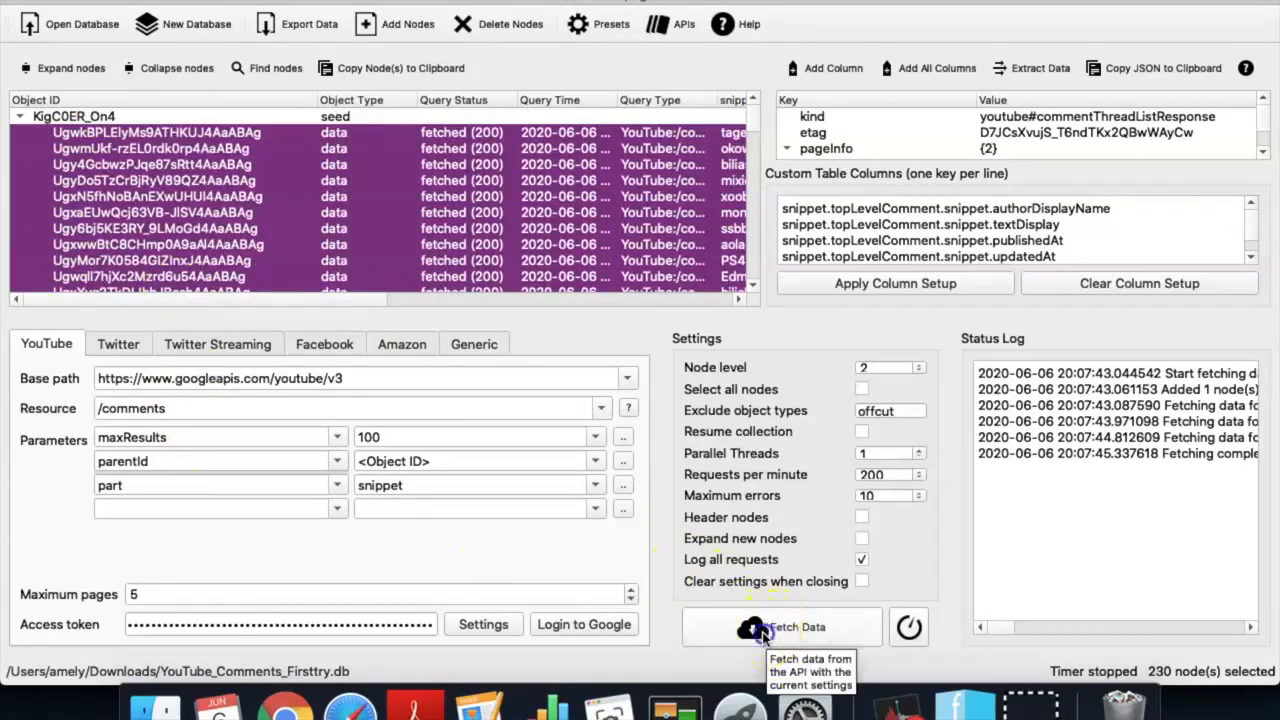
Fetch replies for the selected comments and view one reply's snippet text.
{"action": "left_click", "coordinate": [781, 627]}
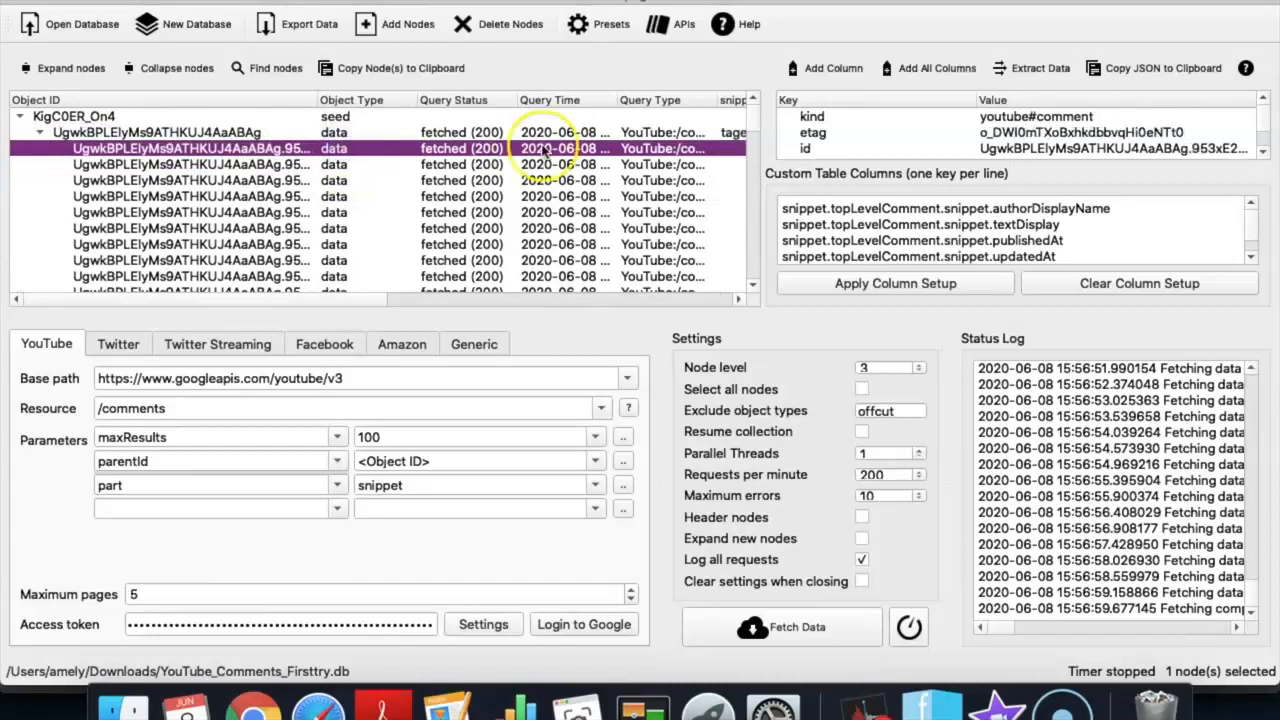
{"action": "left_click", "coordinate": [894, 283]}
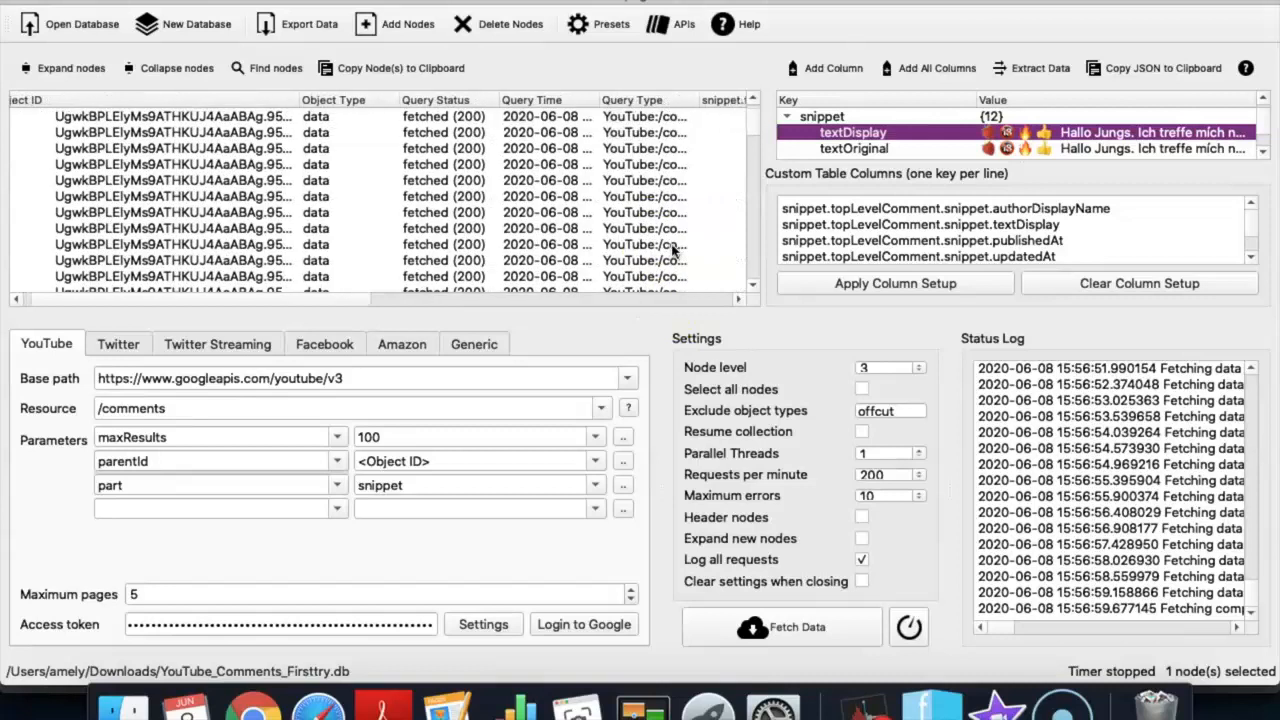
{"action": "left_click", "coordinate": [20, 149]}
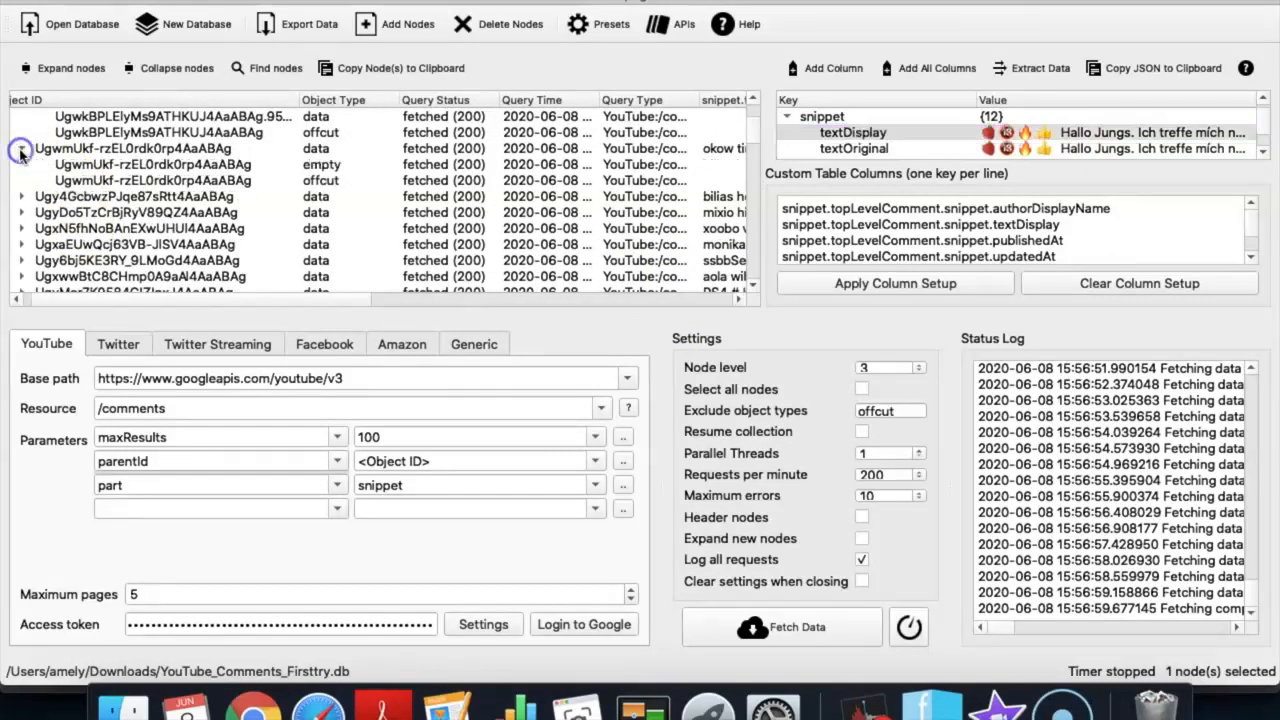
{"action": "left_click", "coordinate": [22, 196]}
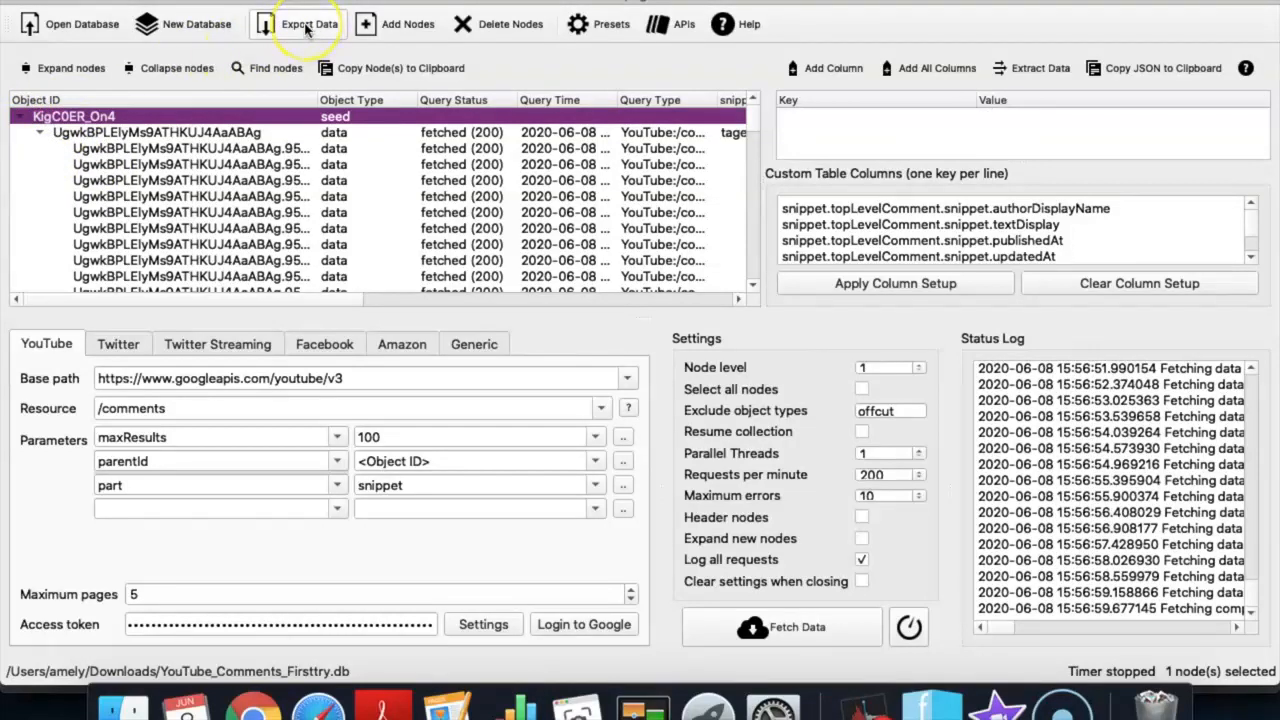
Export all nodes to a CSV file named 'Facepager' in Downloads.
{"action": "left_click", "coordinate": [309, 23]}
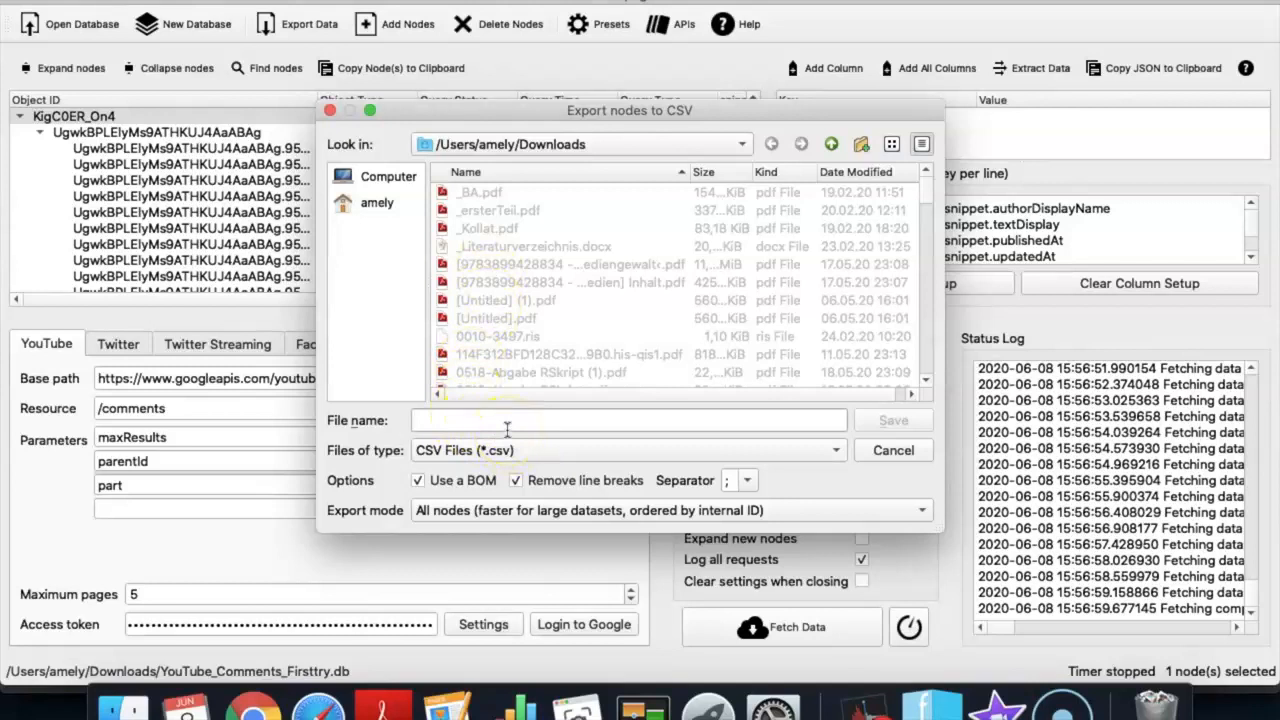
{"action": "type", "text": "Face"}
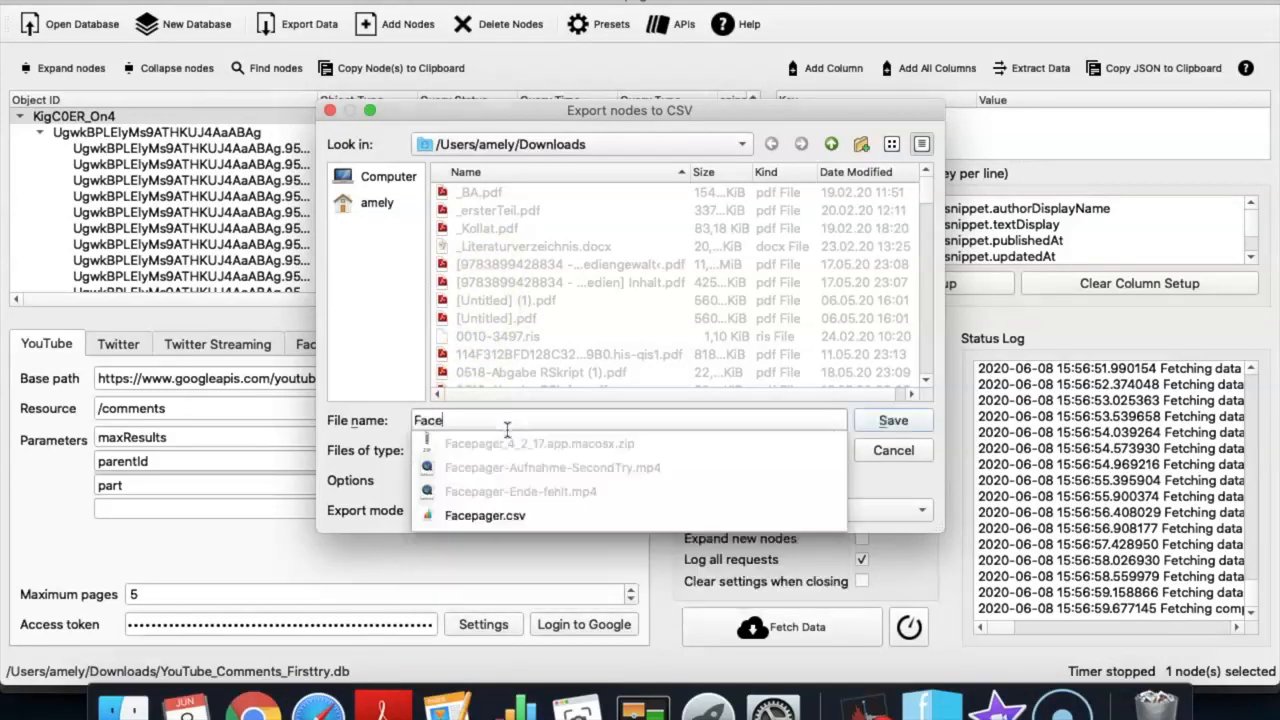
{"action": "type", "text": "page"}
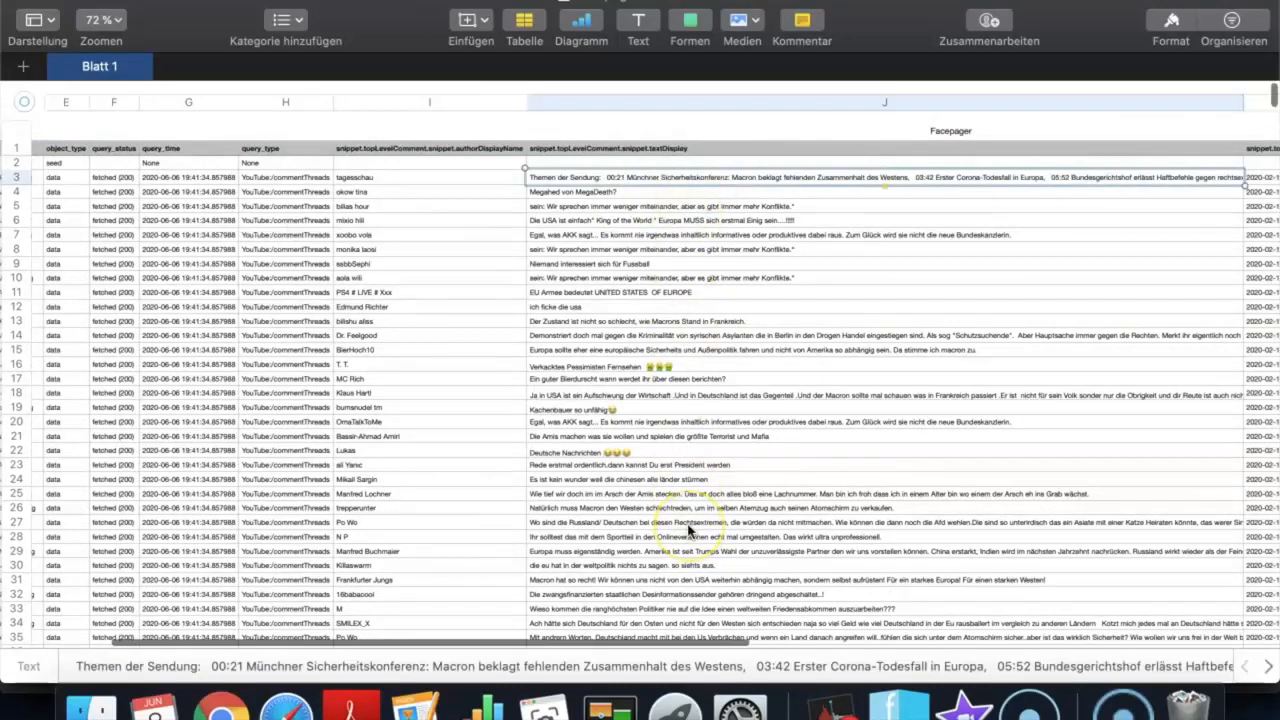
Sort the entire exported table ascending by the object_type column.
{"action": "left_click", "coordinate": [115, 20]}
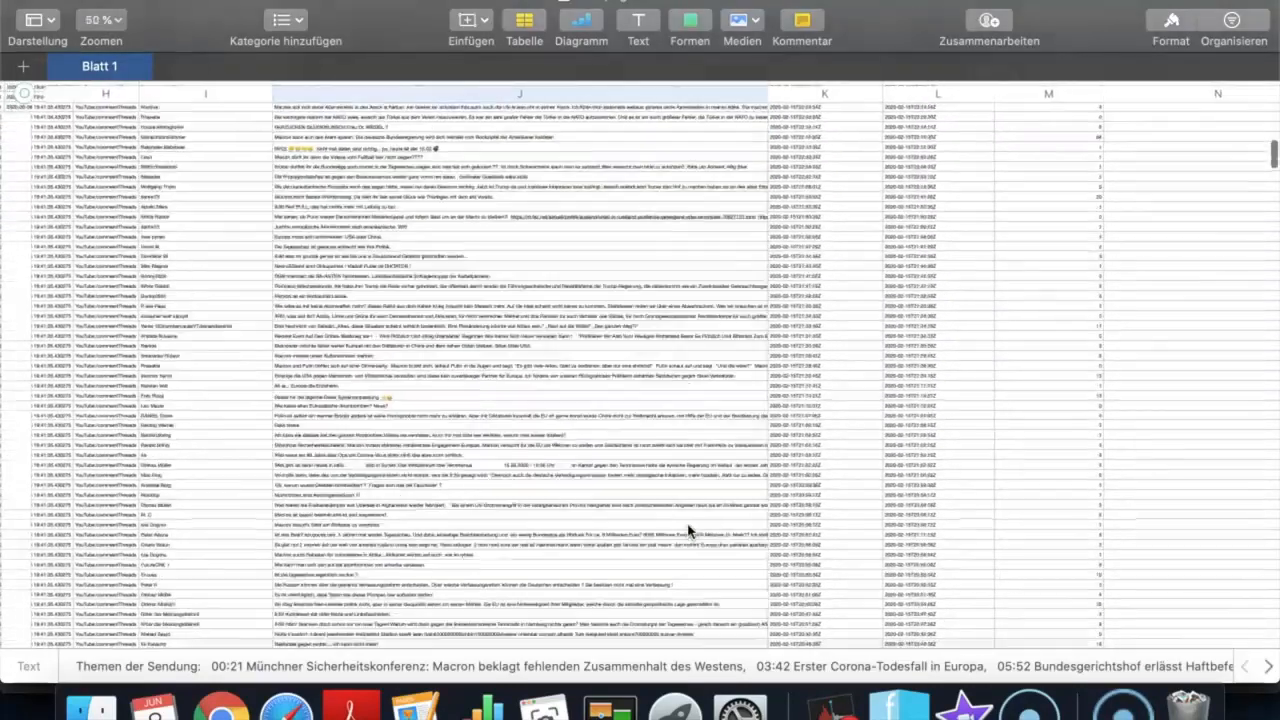
{"action": "scroll", "scroll_direction": "down", "scroll_amount": 3}
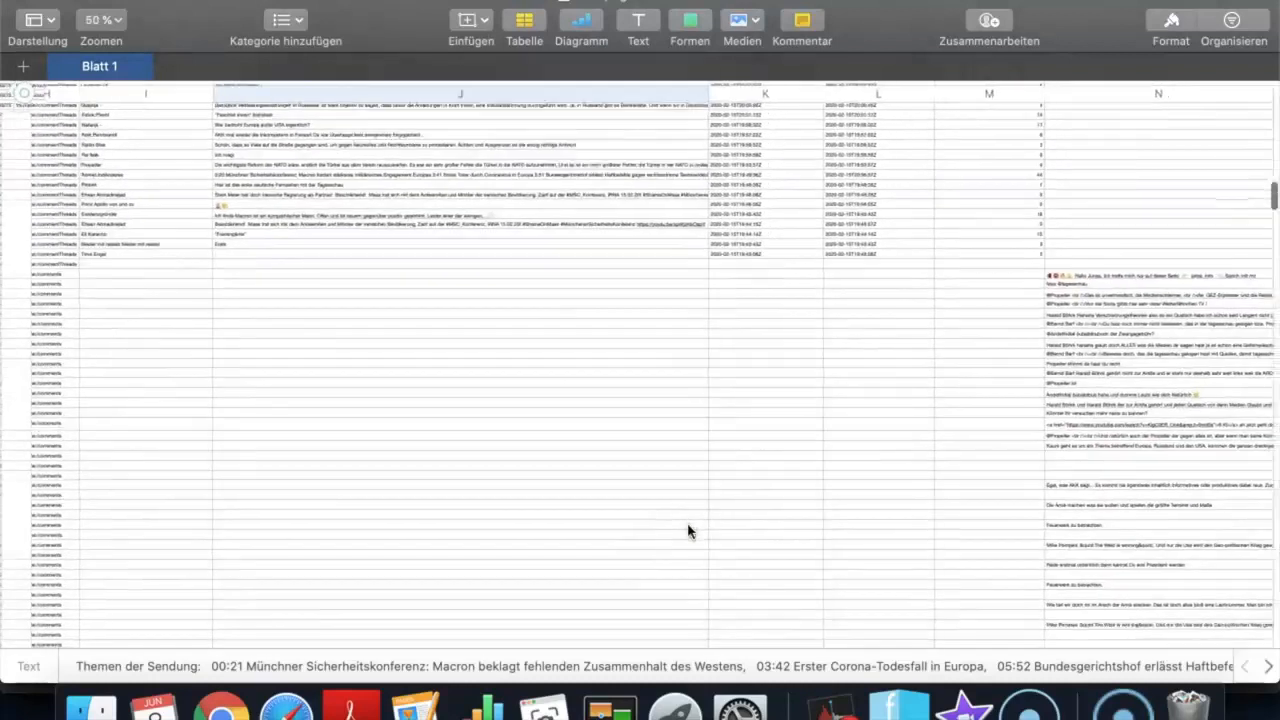
{"action": "left_click", "coordinate": [100, 19]}
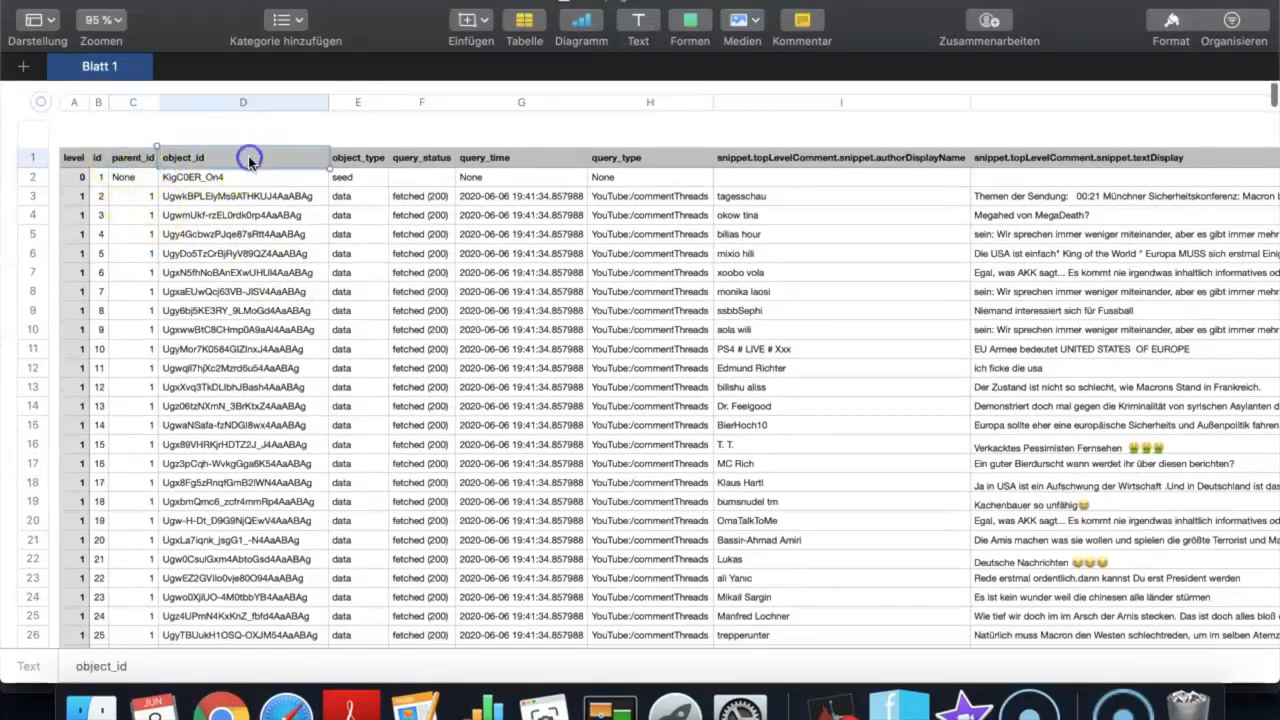
{"action": "mouse_move", "coordinate": [250, 425]}
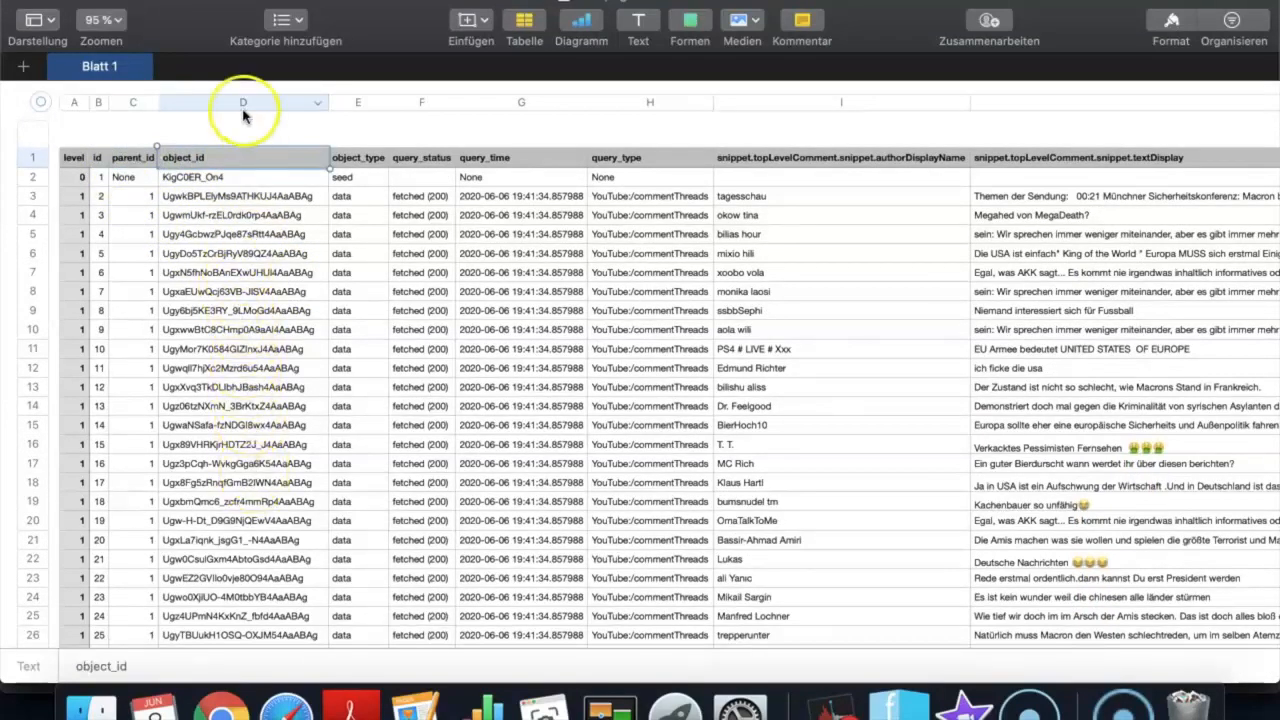
{"action": "left_click", "coordinate": [1231, 19]}
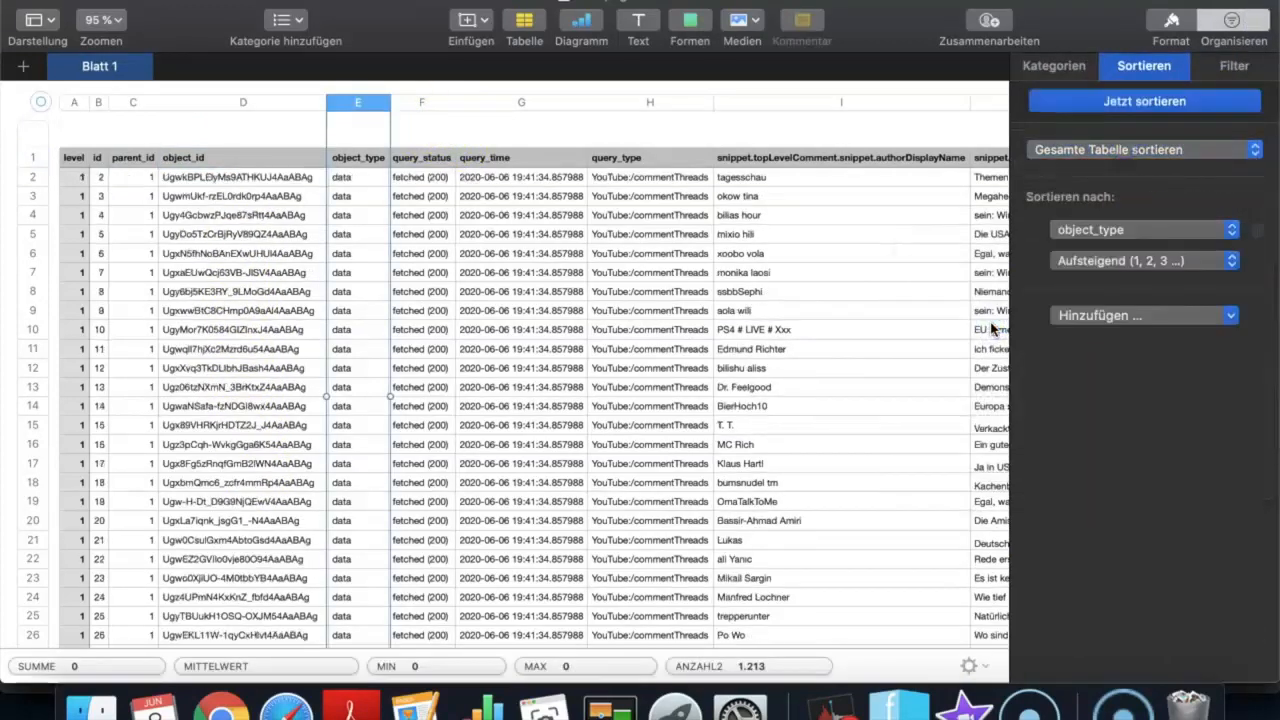
{"action": "left_click", "coordinate": [33, 177]}
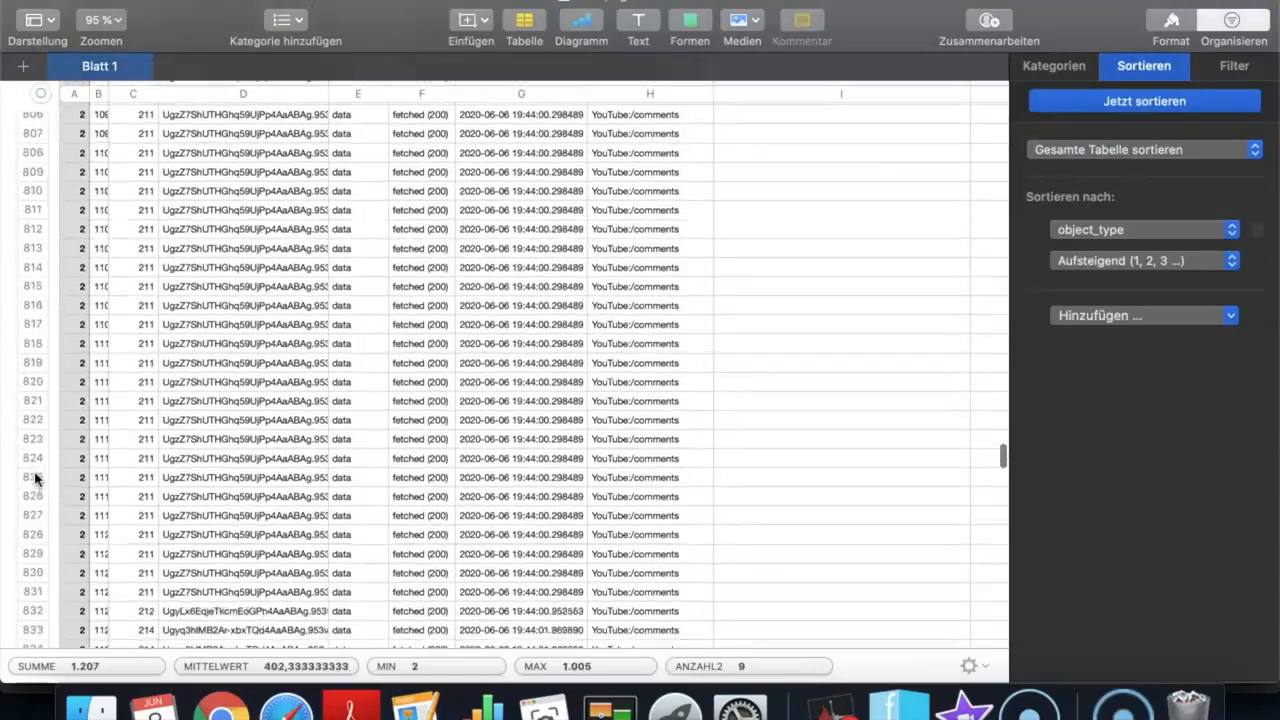
{"action": "scroll", "scroll_direction": "down", "scroll_amount": 3}
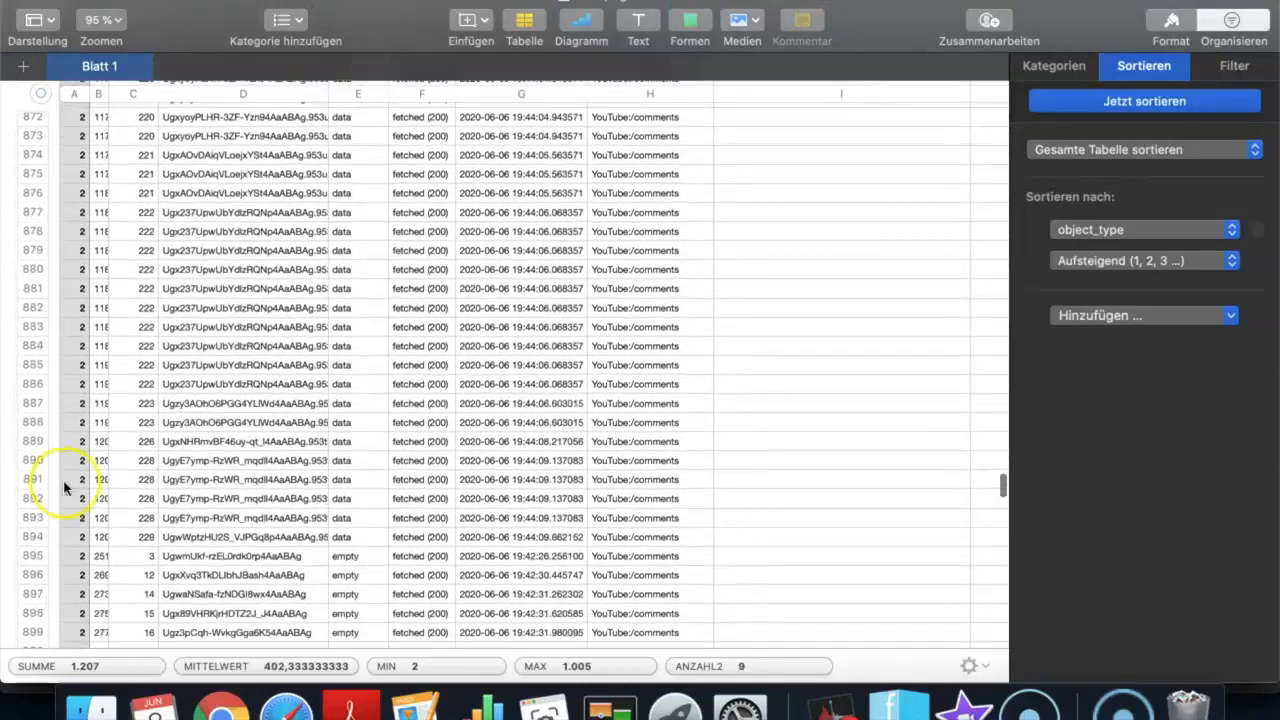